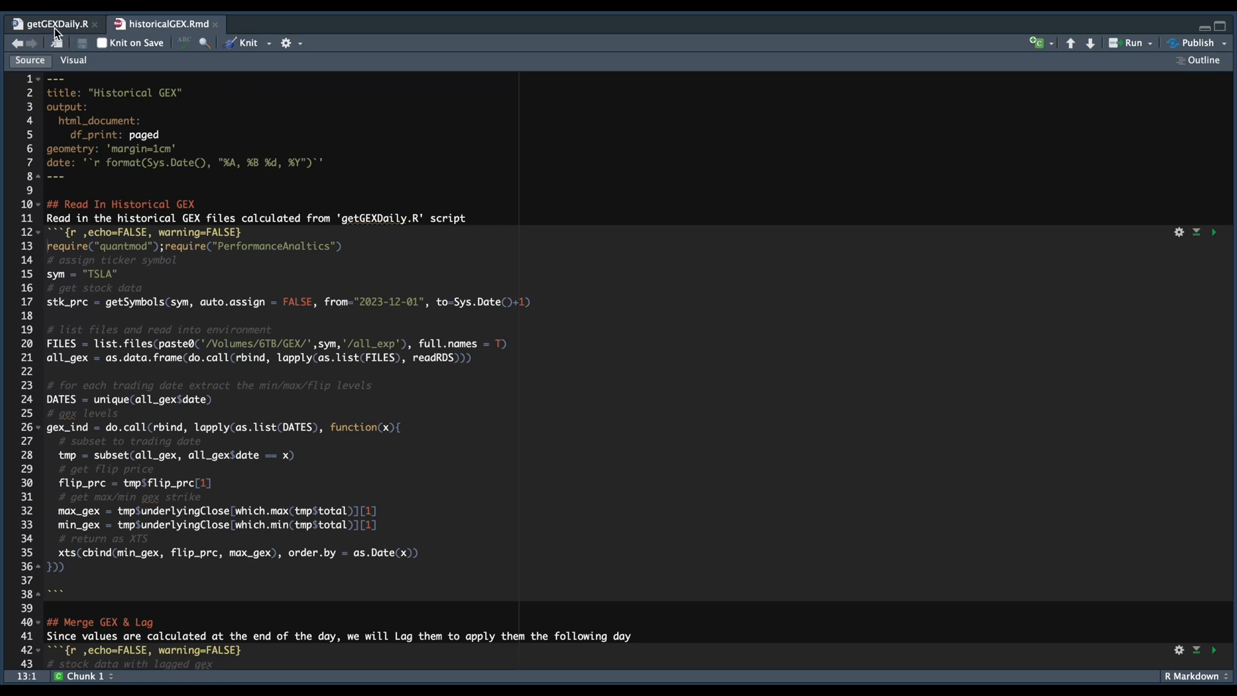
pyautogui.moveTo(52, 24)
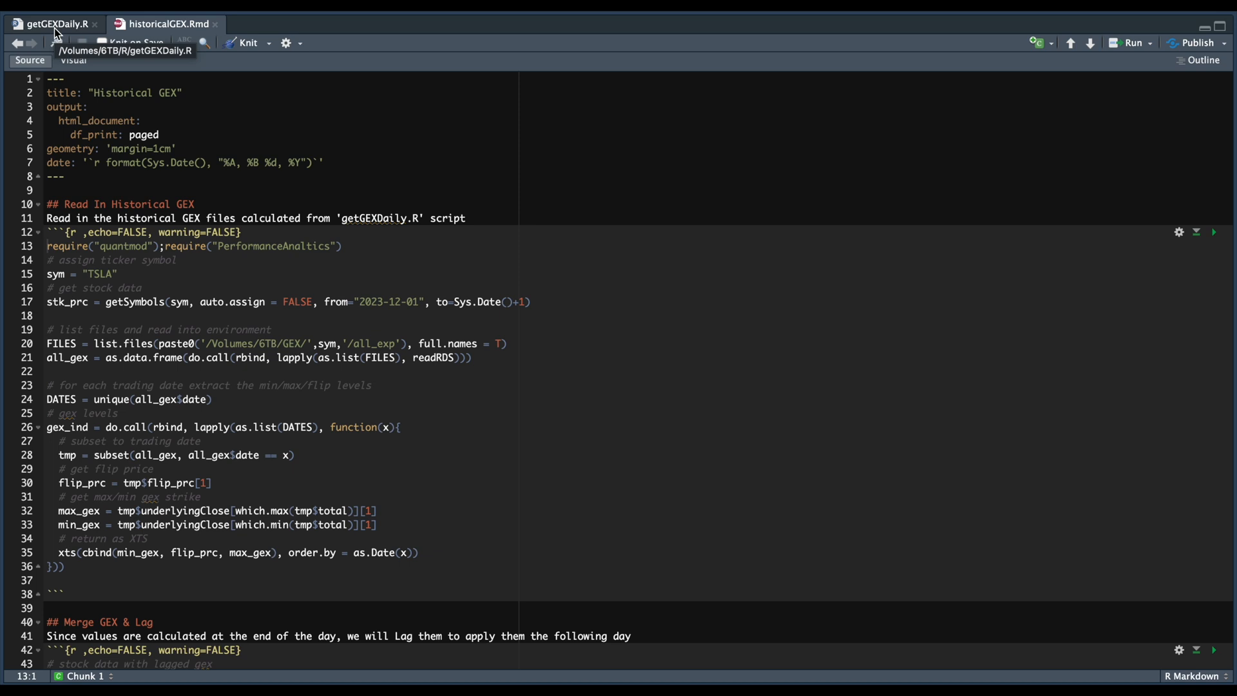
pyautogui.moveTo(237, 95)
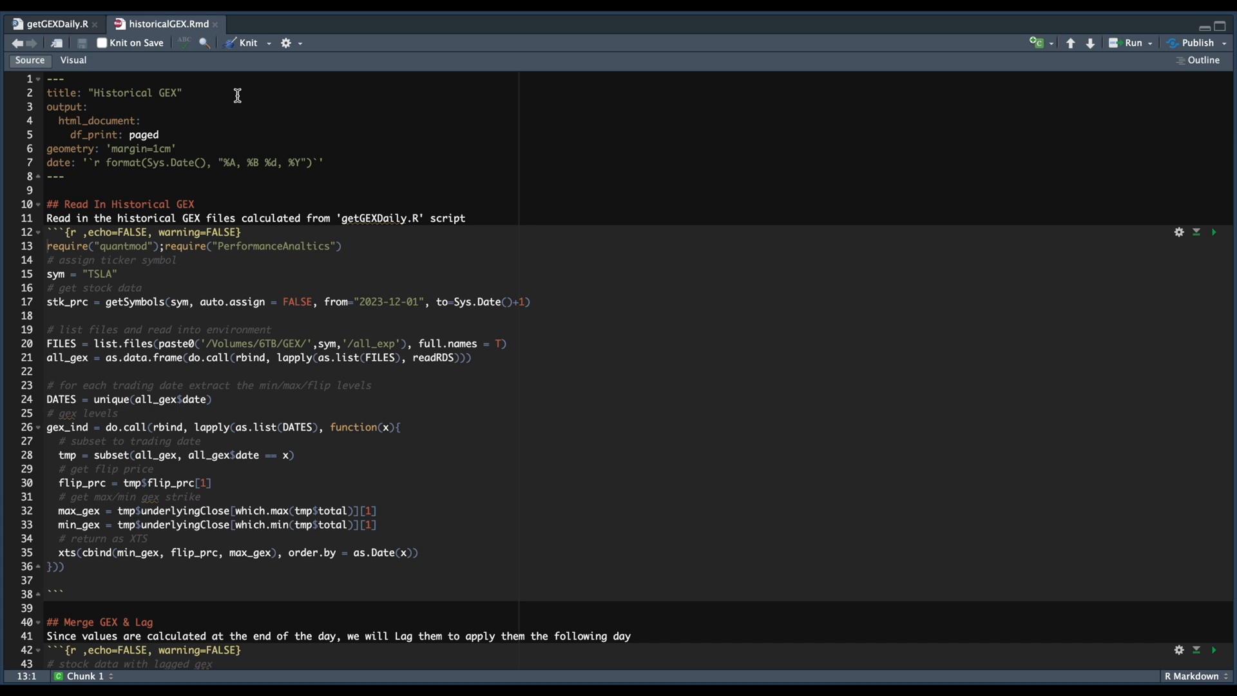
pyautogui.moveTo(238, 95)
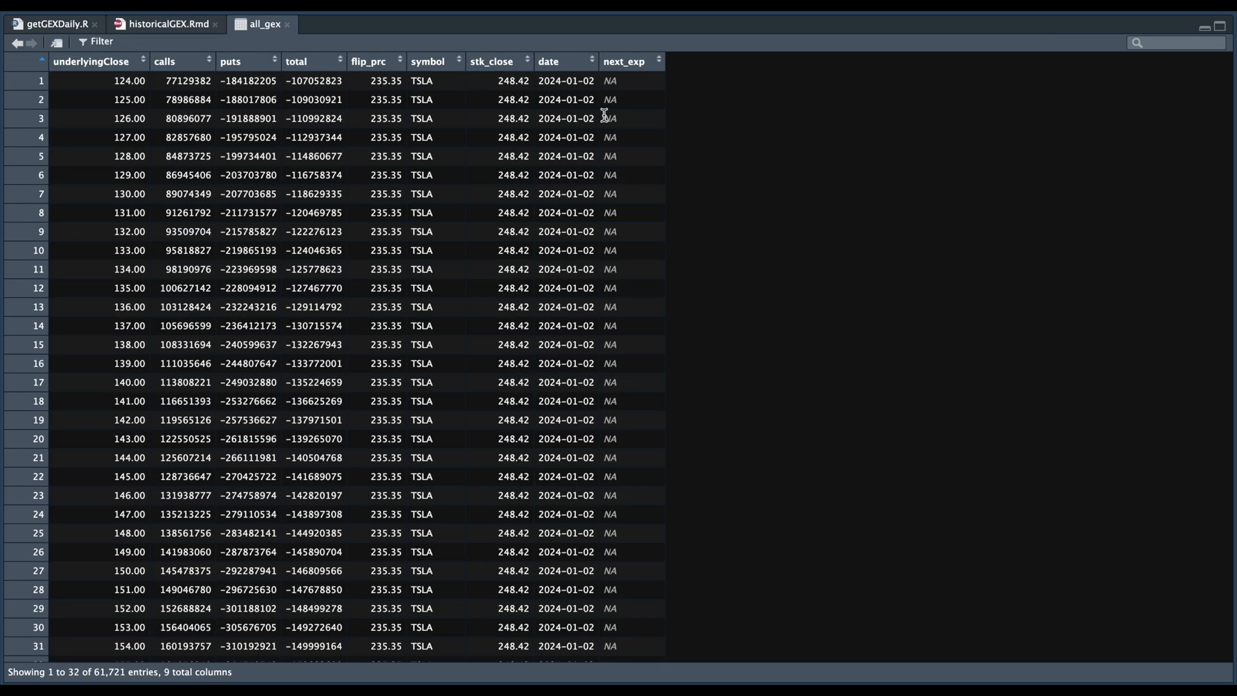
pyautogui.moveTo(715, 131)
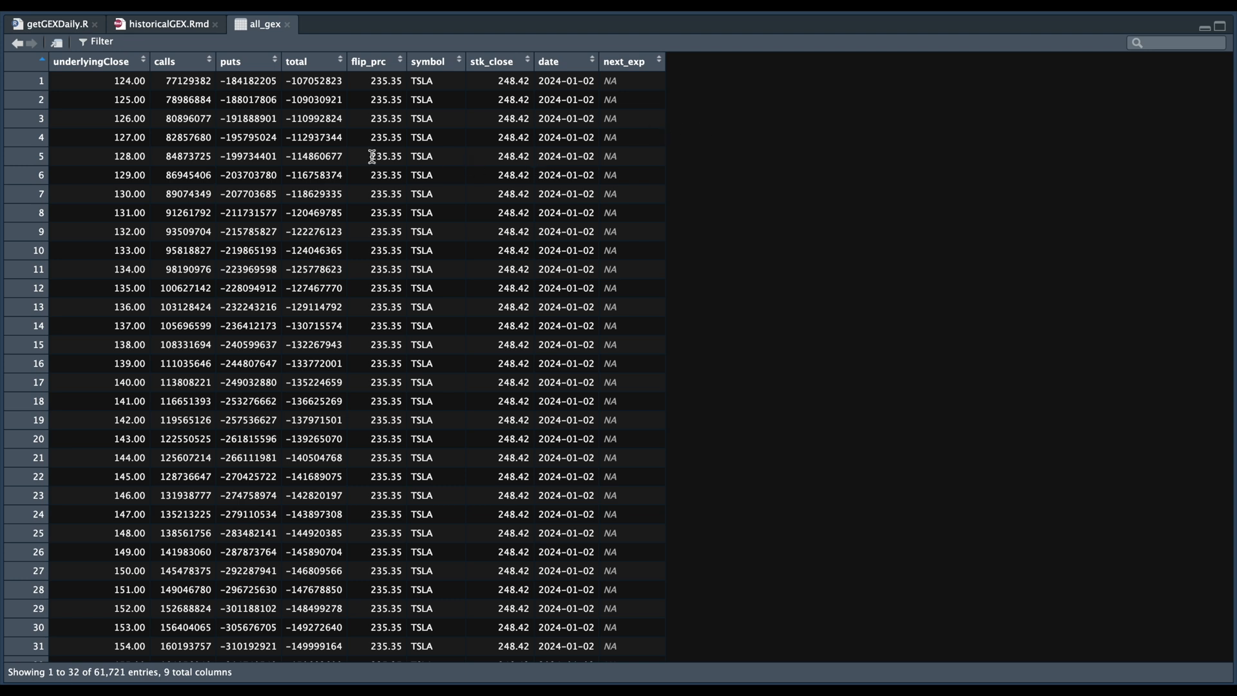
pyautogui.moveTo(353, 113)
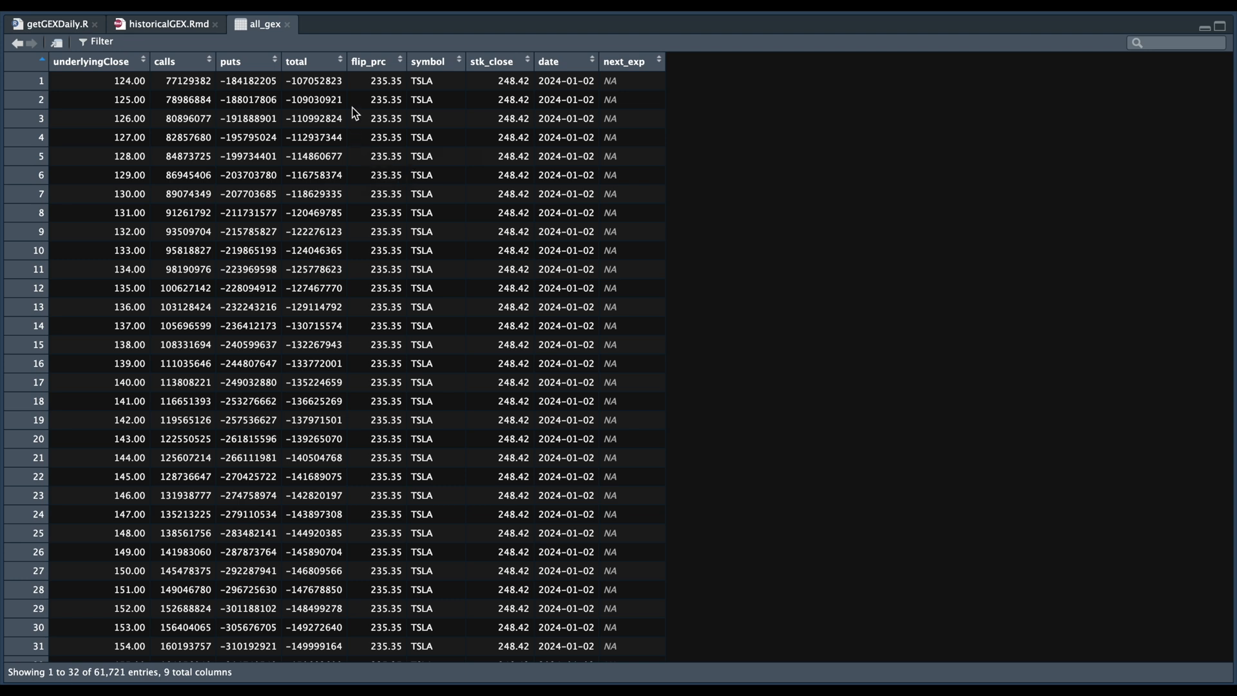
pyautogui.moveTo(387, 84)
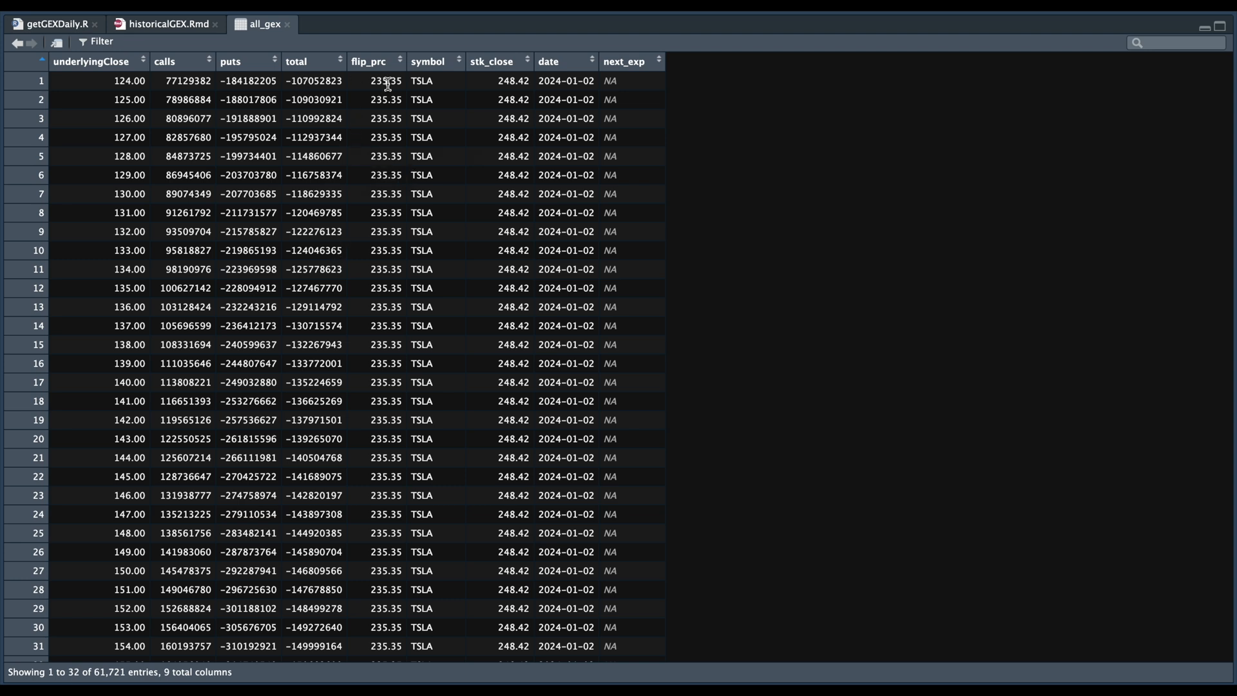
pyautogui.moveTo(617, 137)
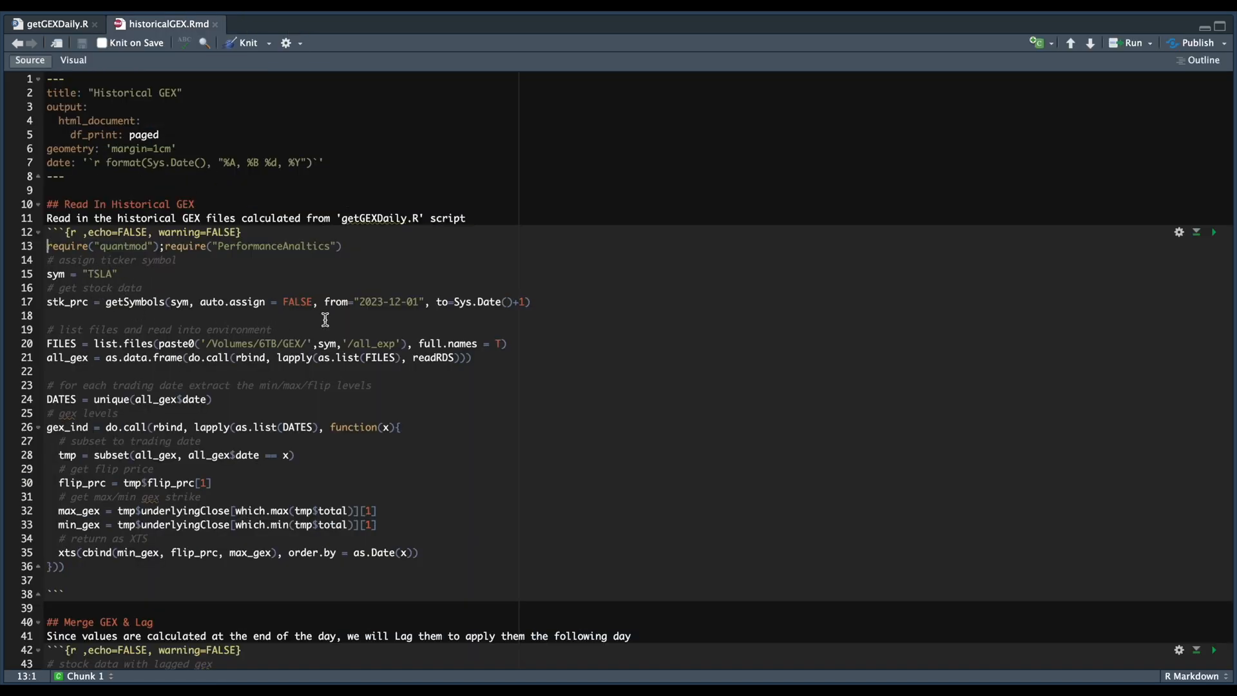
pyautogui.moveTo(123, 321)
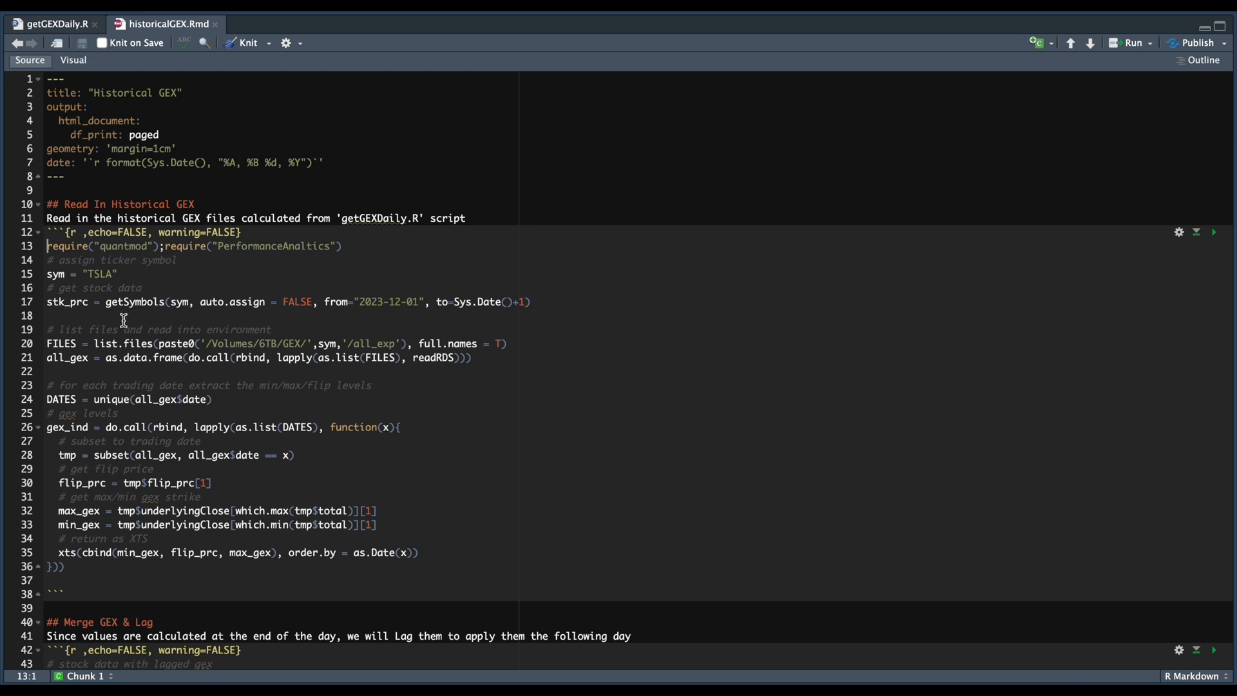
pyautogui.moveTo(372, 343)
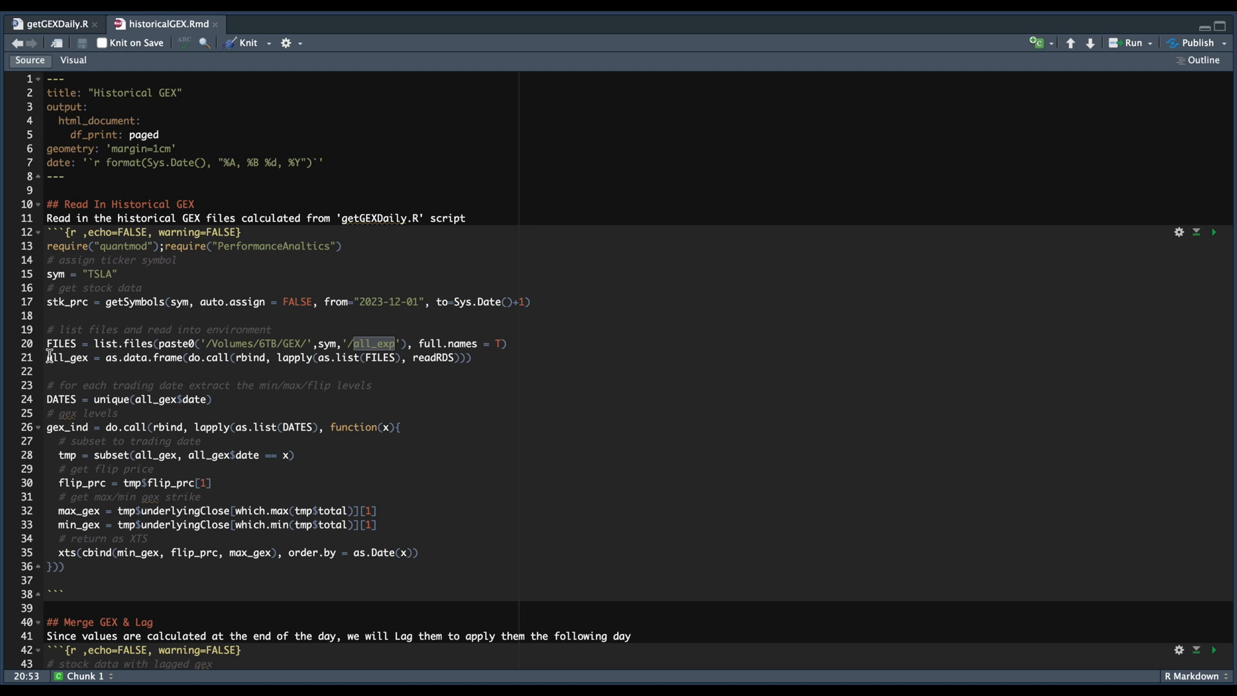
pyautogui.moveTo(161, 323)
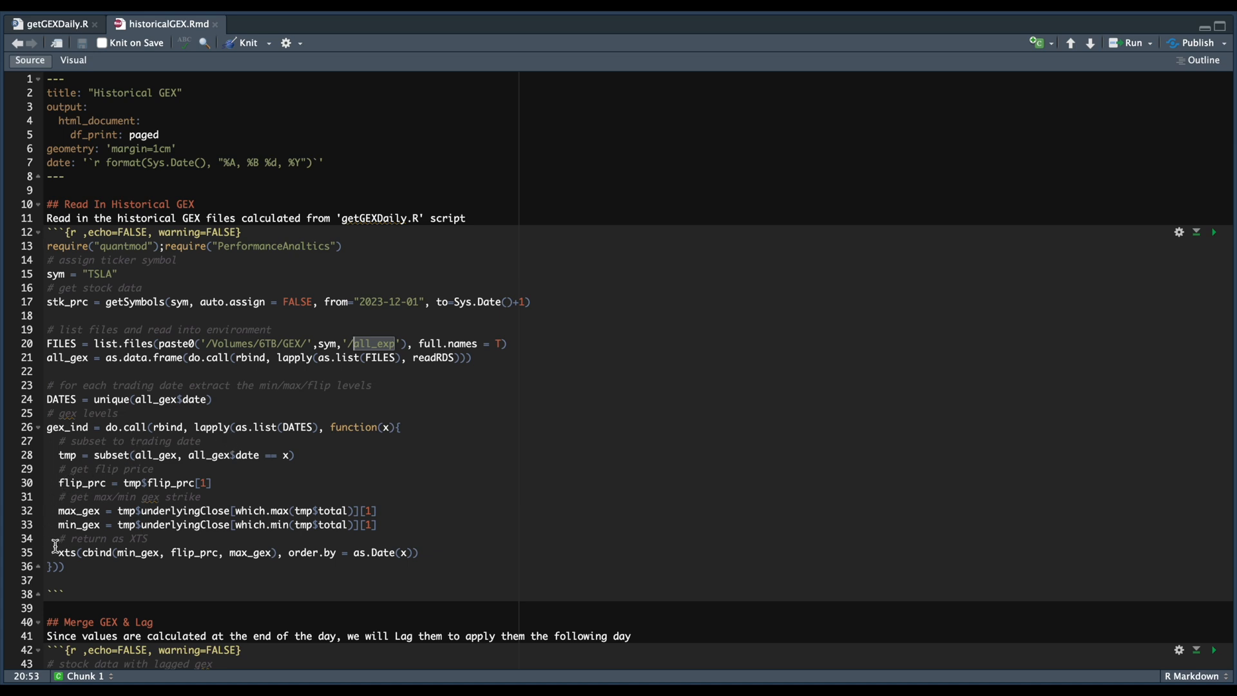
pyautogui.moveTo(355, 566)
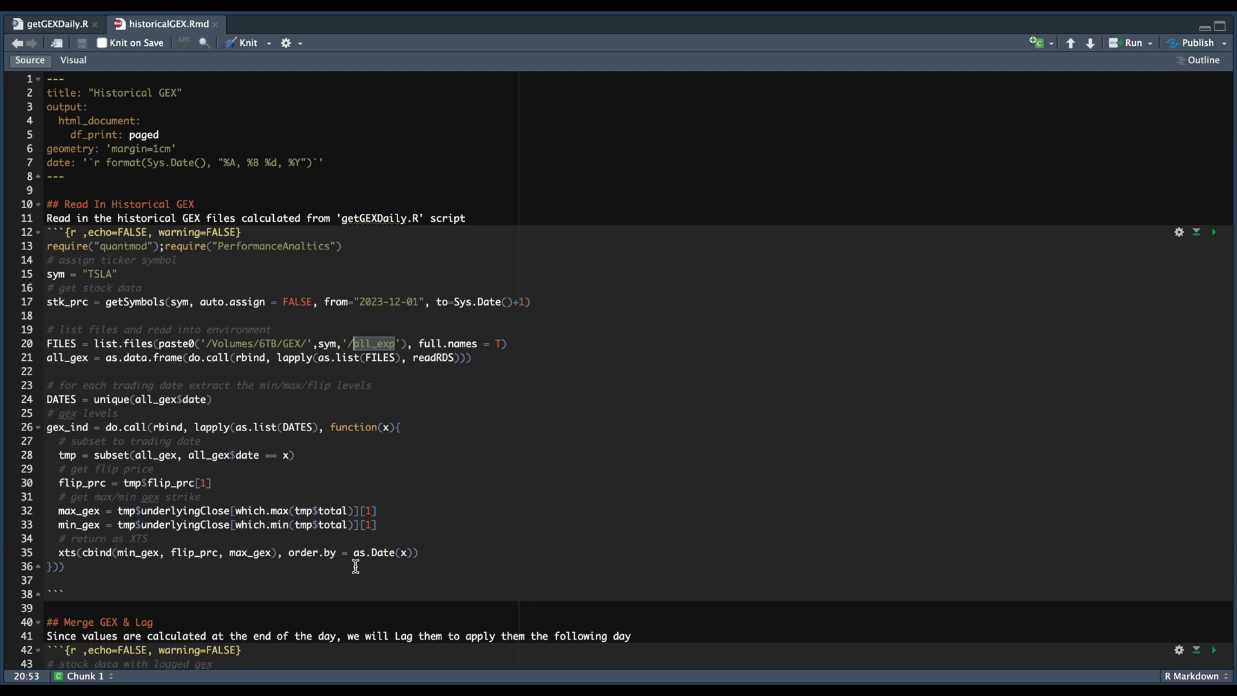
pyautogui.moveTo(355, 566)
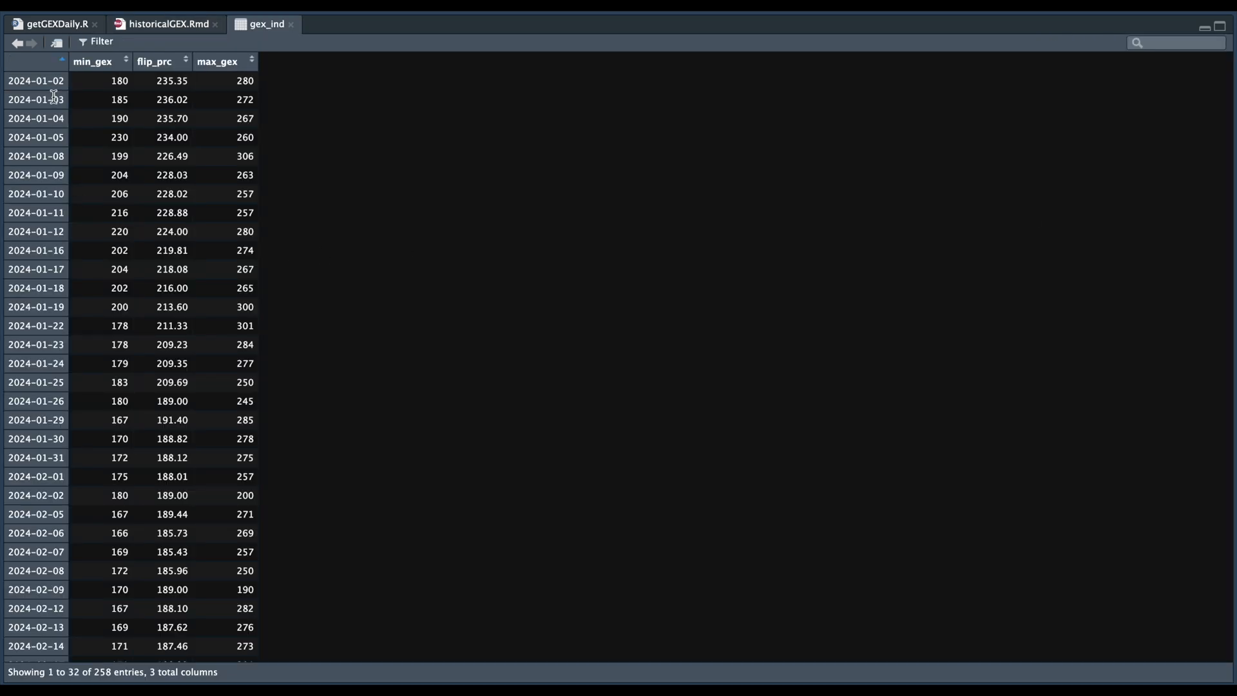
pyautogui.moveTo(174, 80)
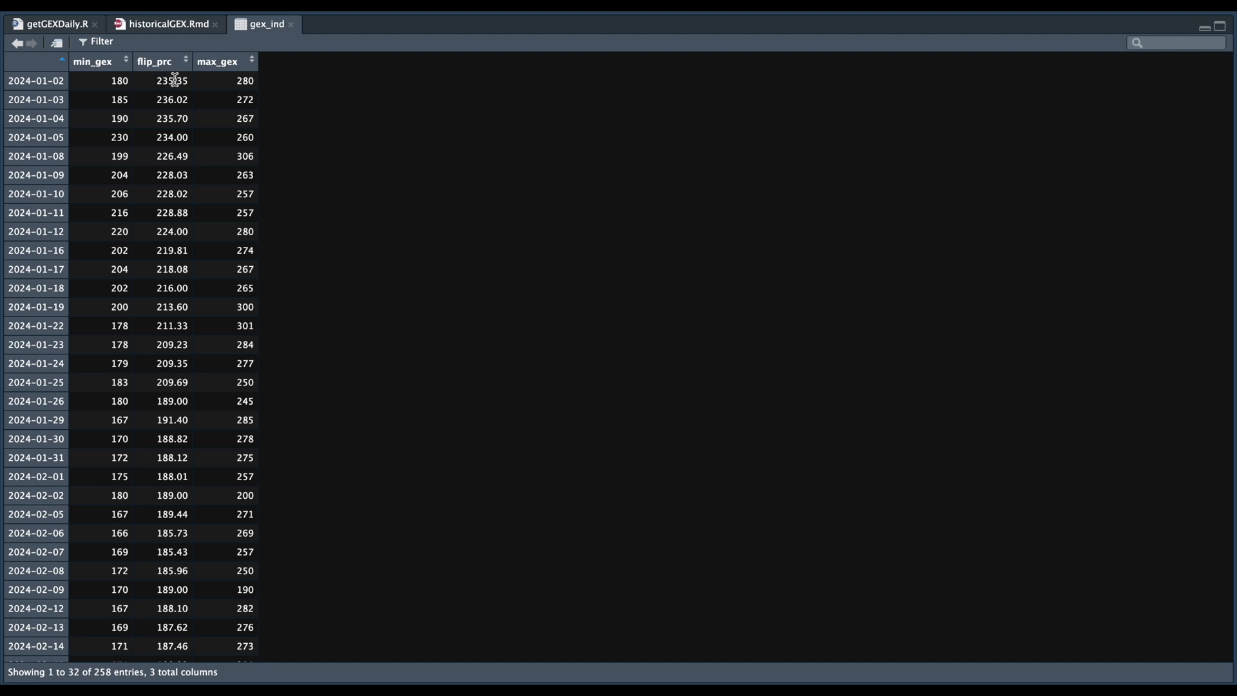
pyautogui.moveTo(175, 150)
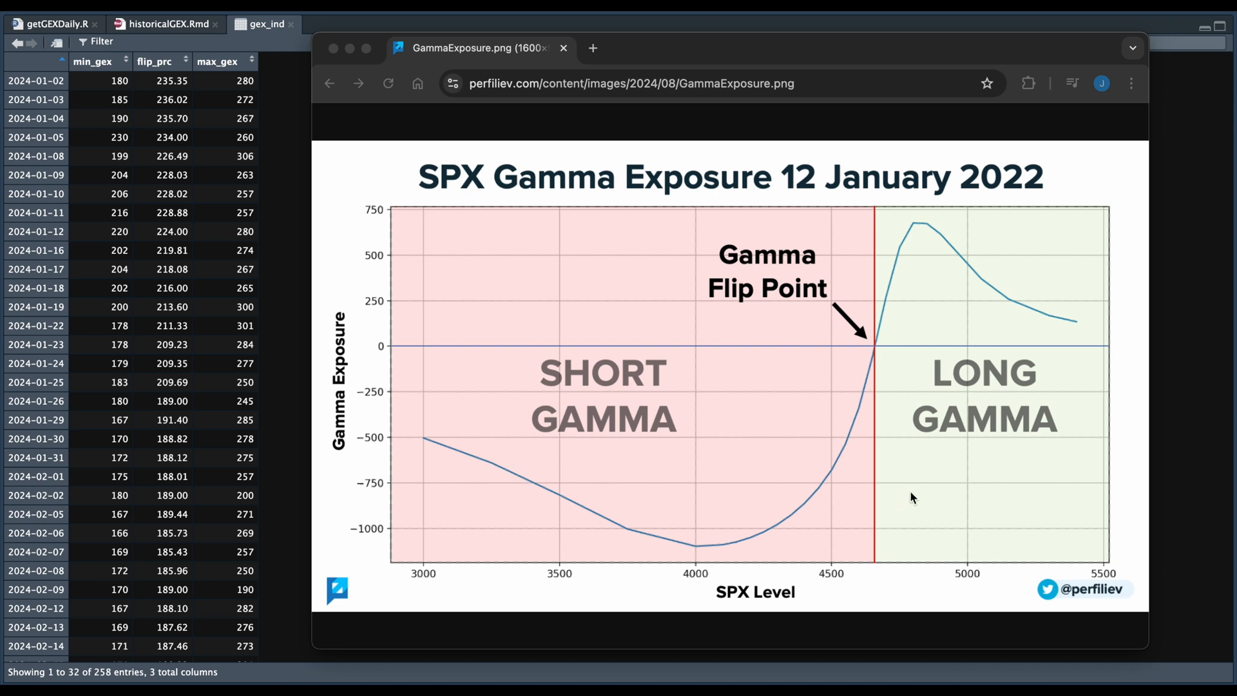
pyautogui.moveTo(883, 351)
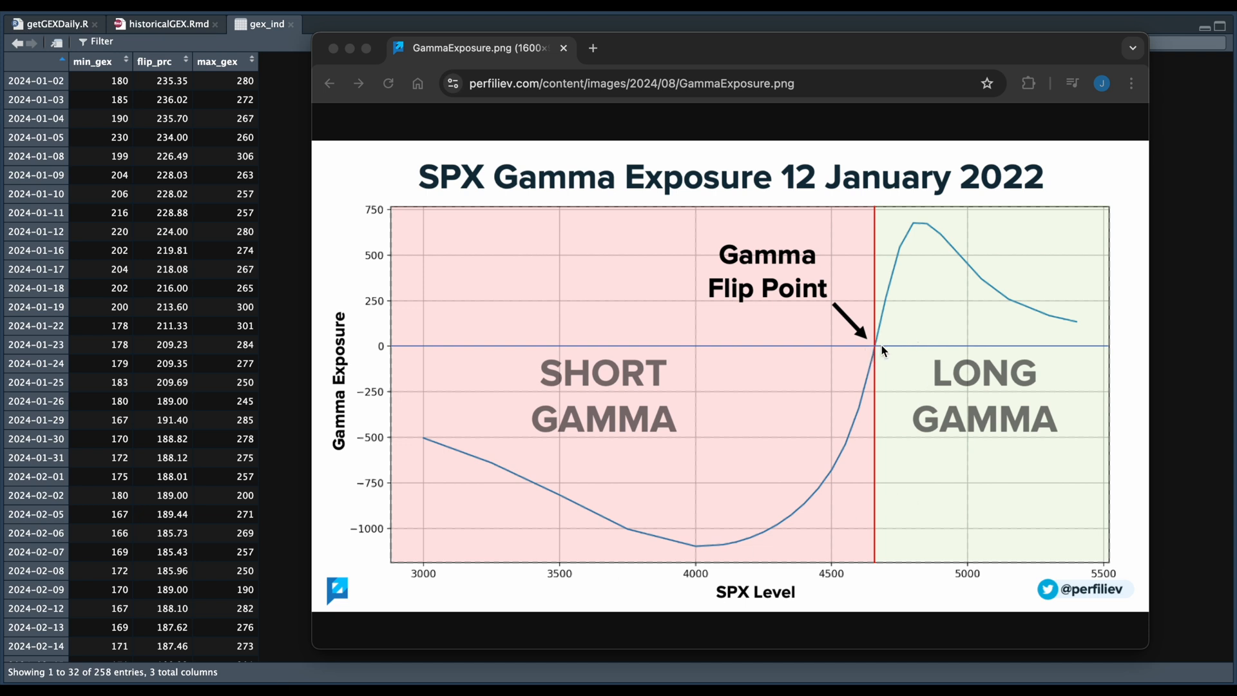
pyautogui.moveTo(128, 106)
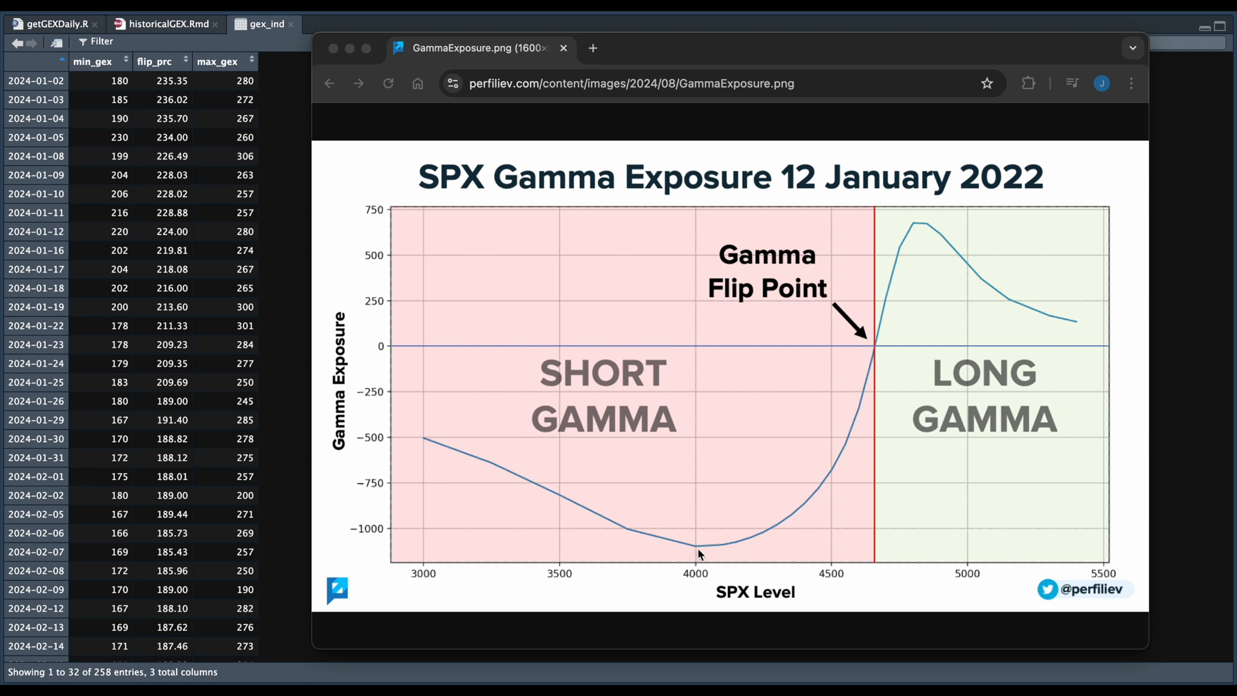
pyautogui.moveTo(660, 155)
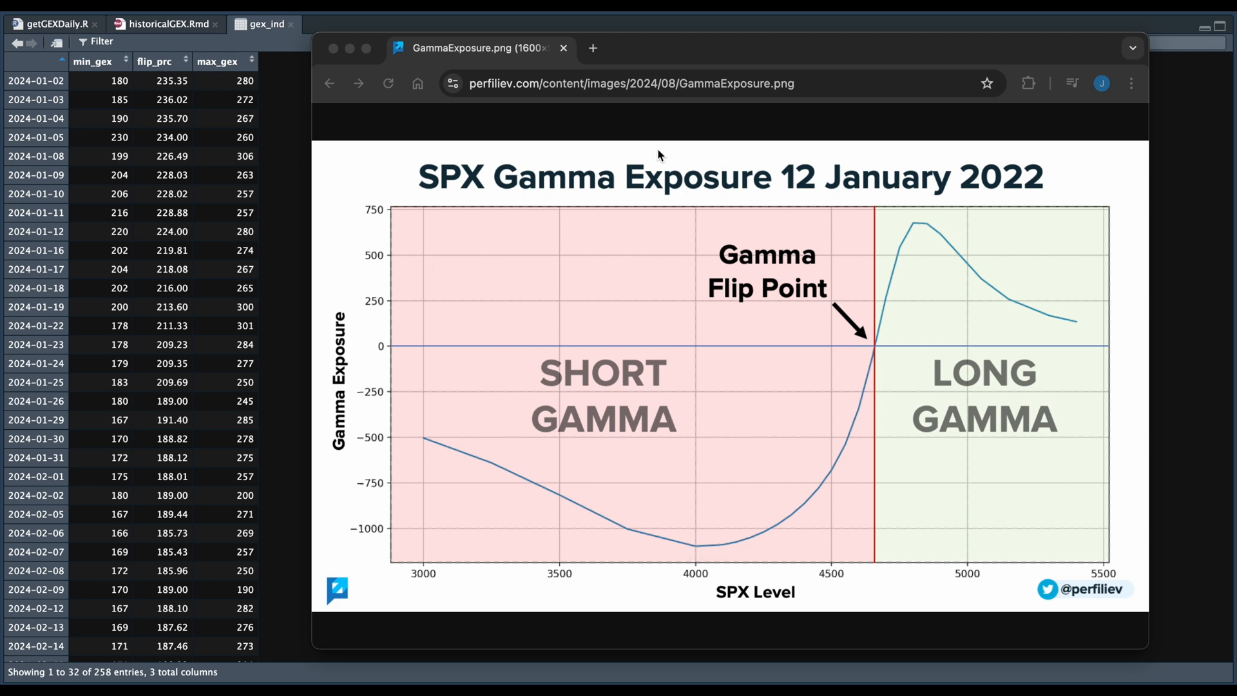
pyautogui.moveTo(972, 310)
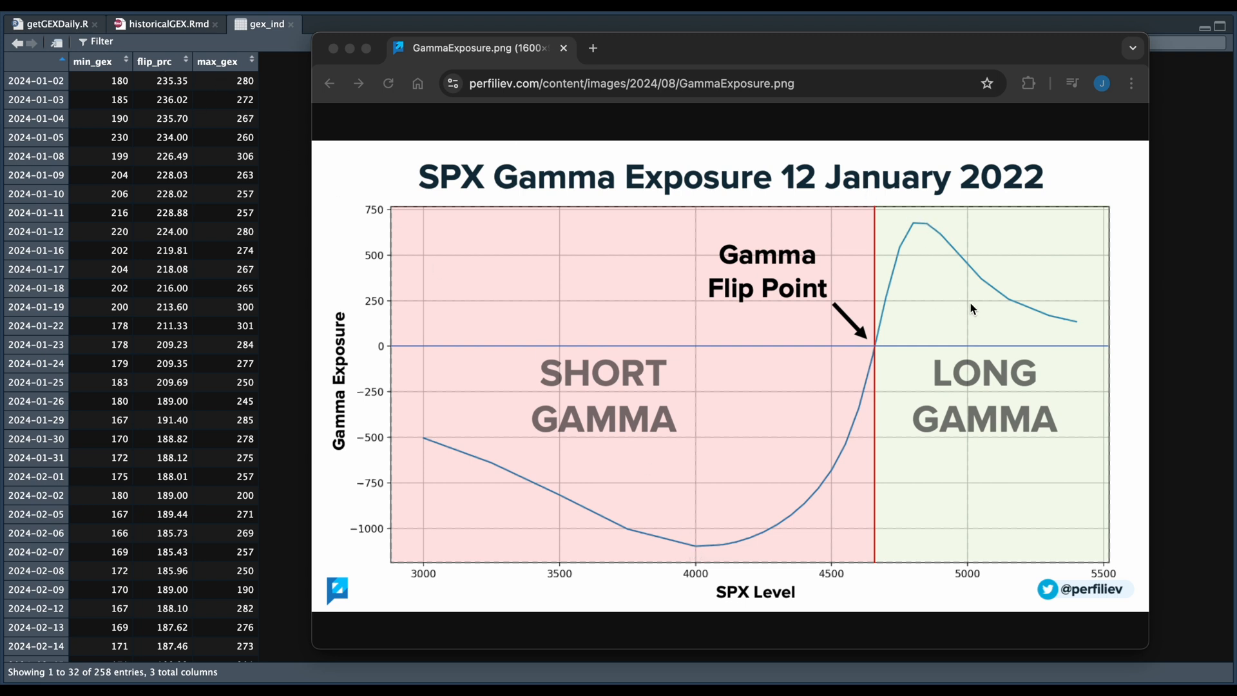
pyautogui.moveTo(867, 365)
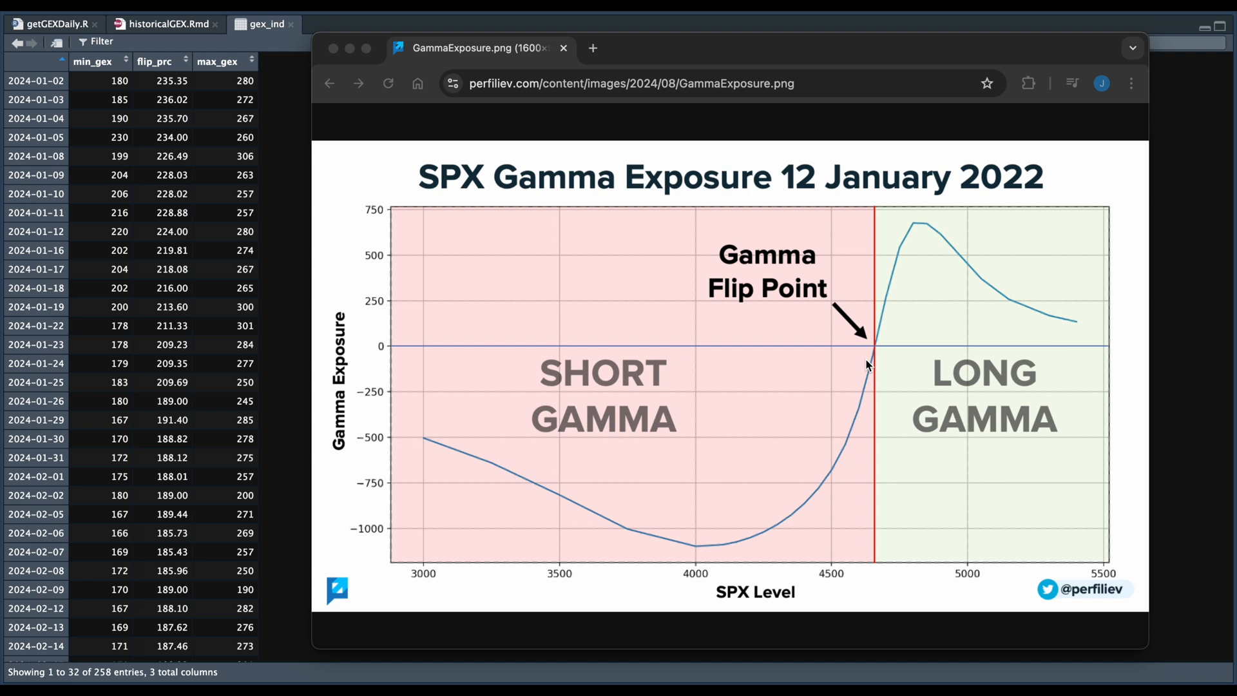
pyautogui.moveTo(918, 323)
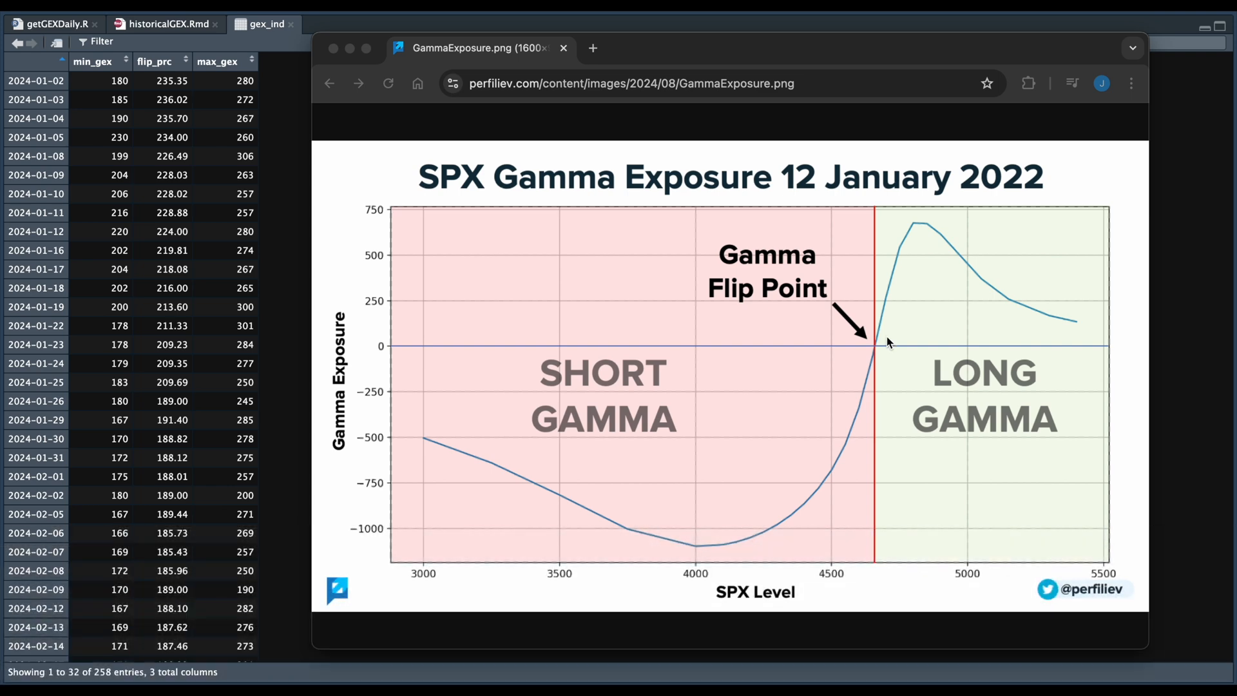
pyautogui.moveTo(866, 347)
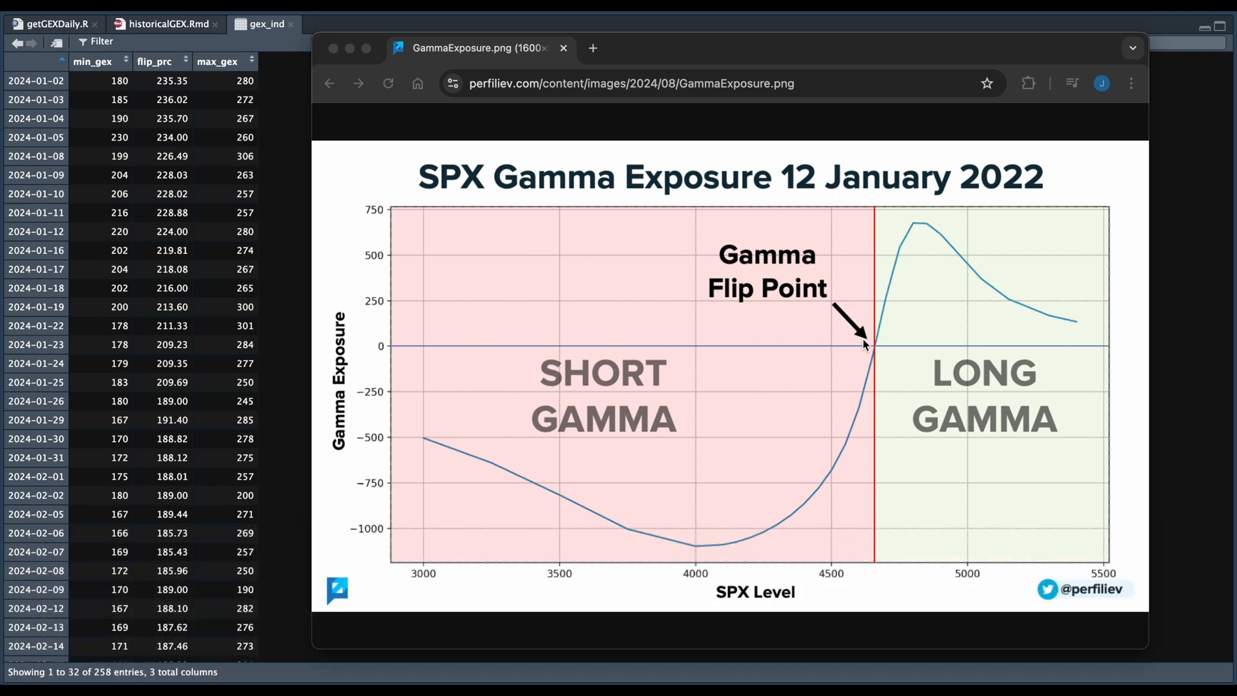
pyautogui.moveTo(794, 415)
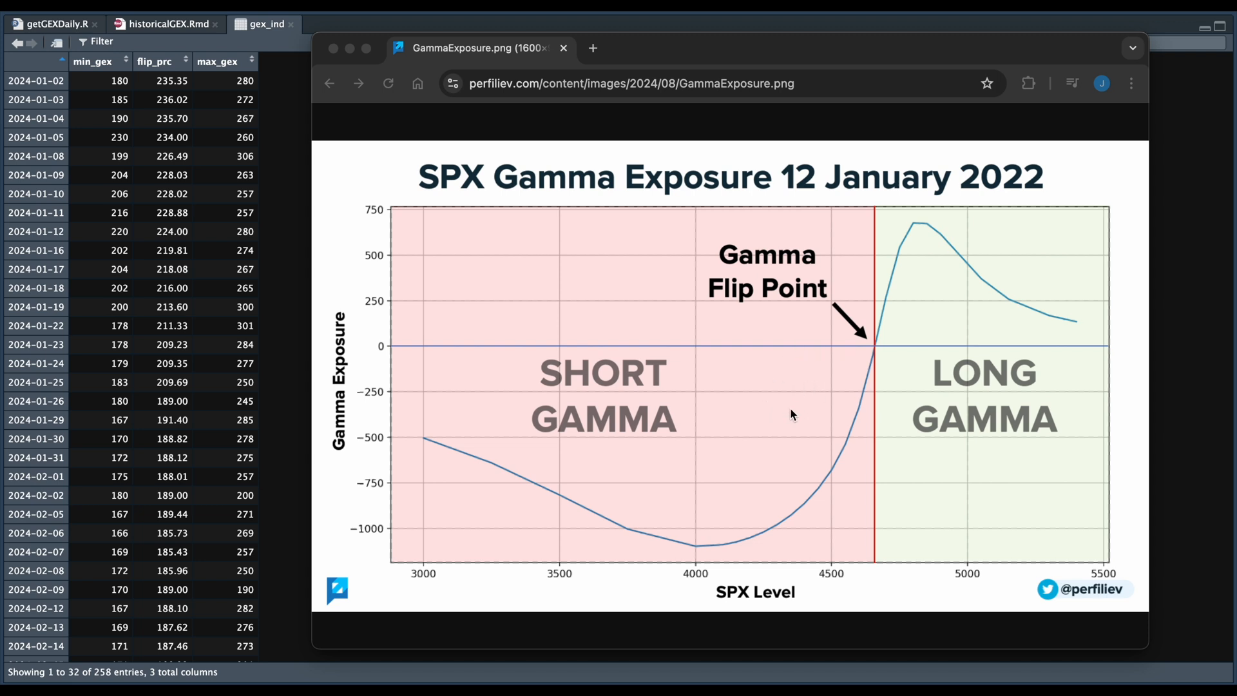
pyautogui.moveTo(669, 367)
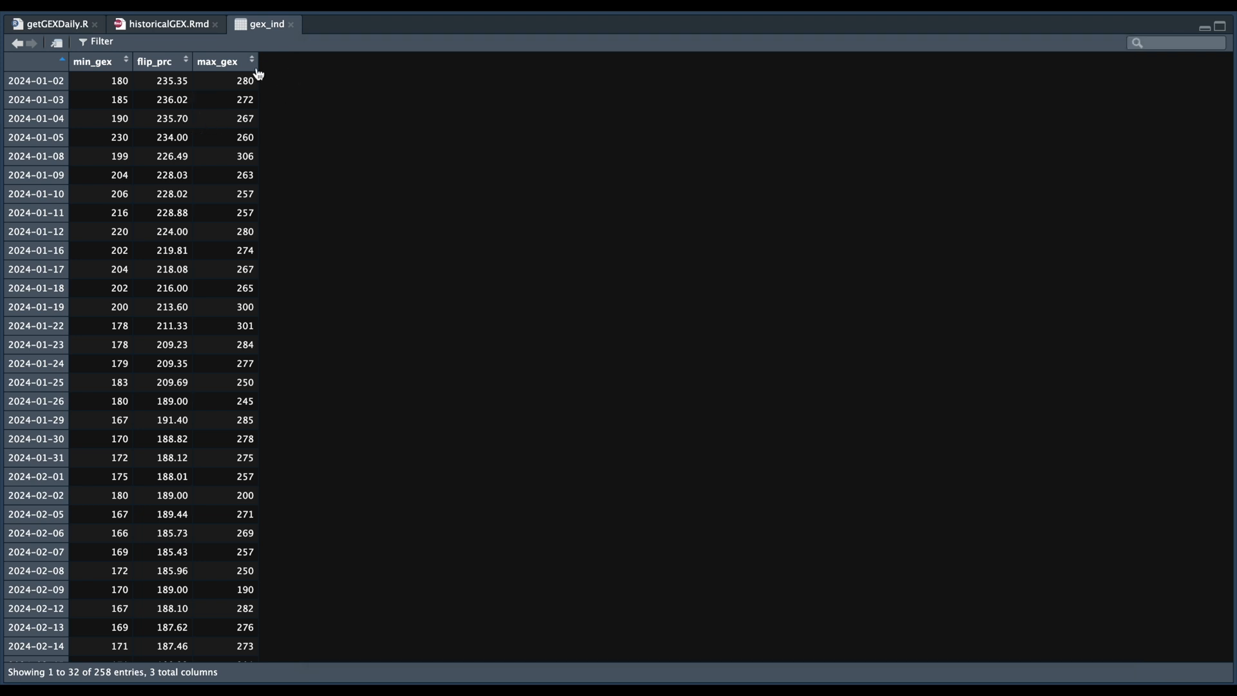
pyautogui.moveTo(278, 162)
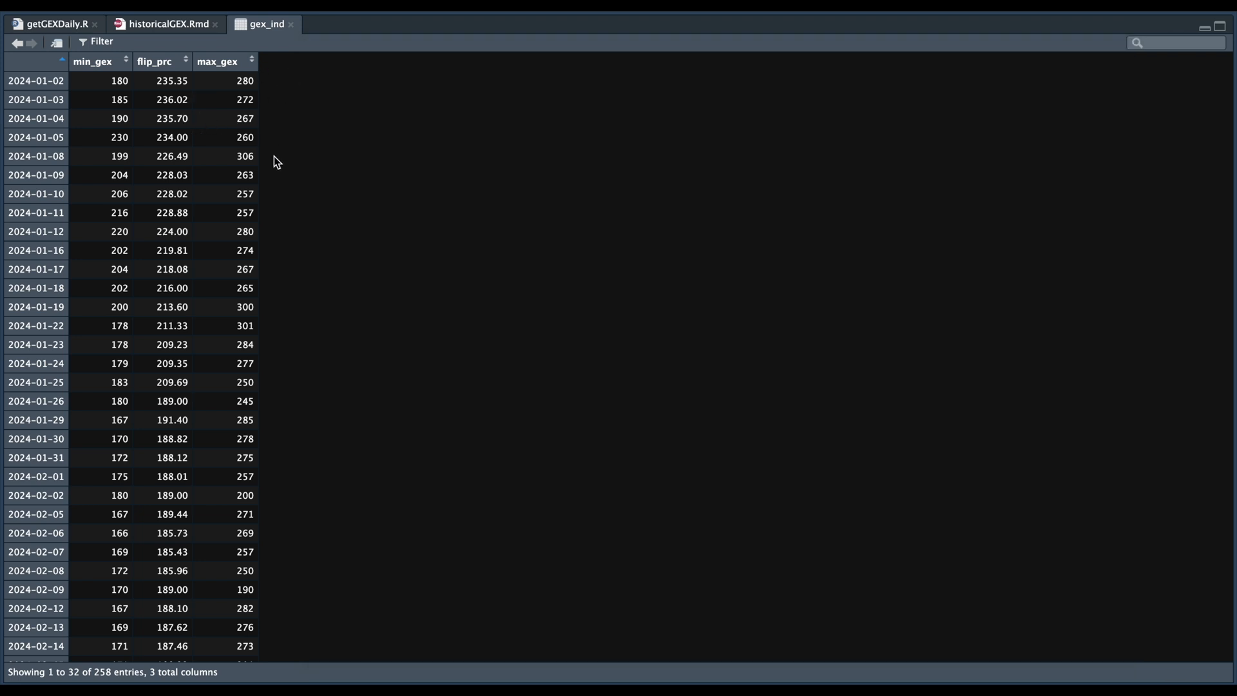
pyautogui.moveTo(104, 172)
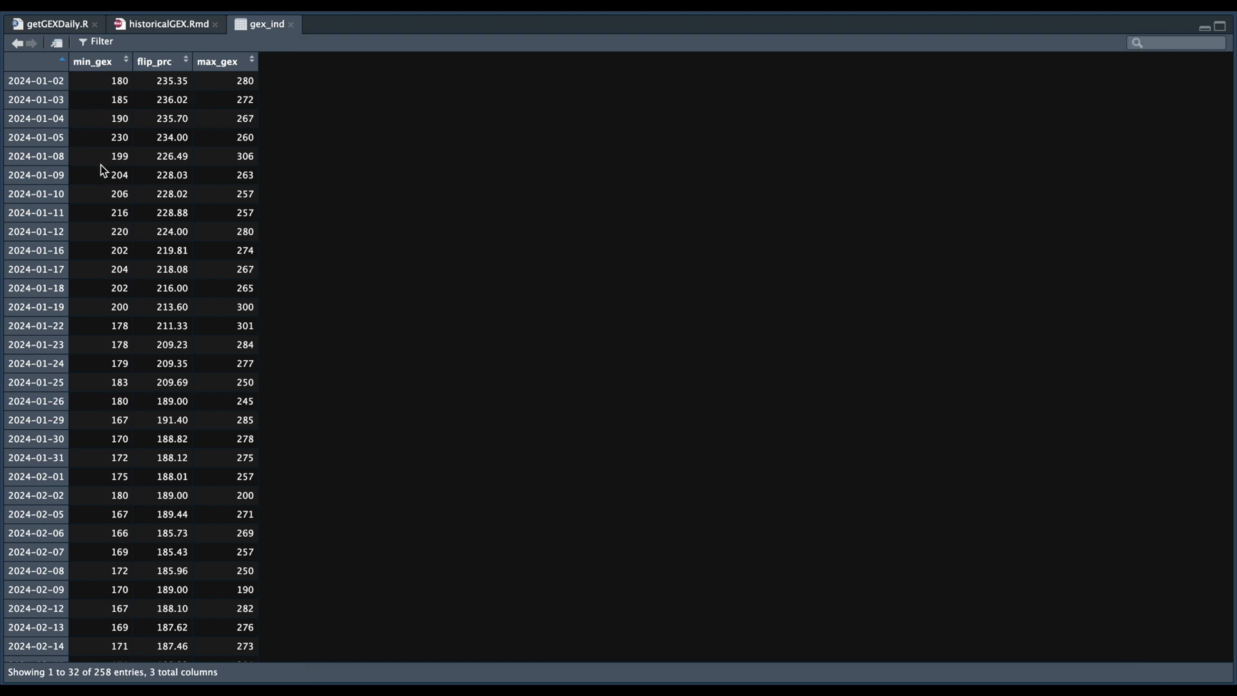
pyautogui.moveTo(98, 97)
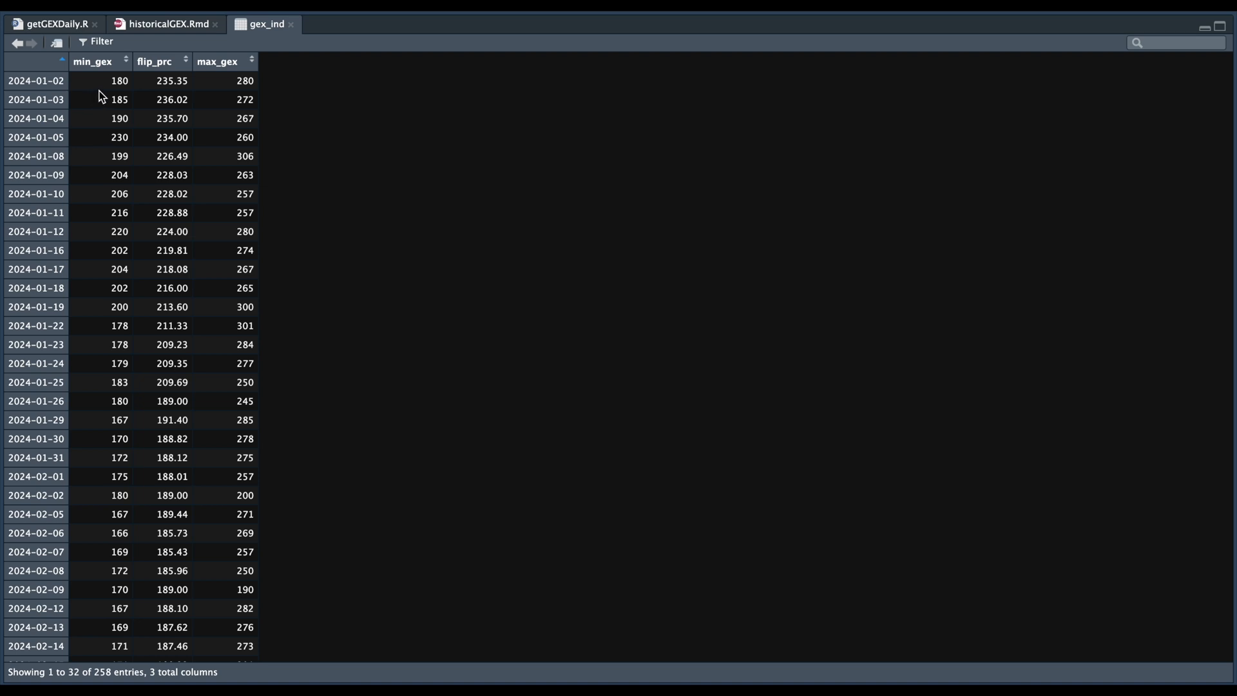
pyautogui.moveTo(122, 97)
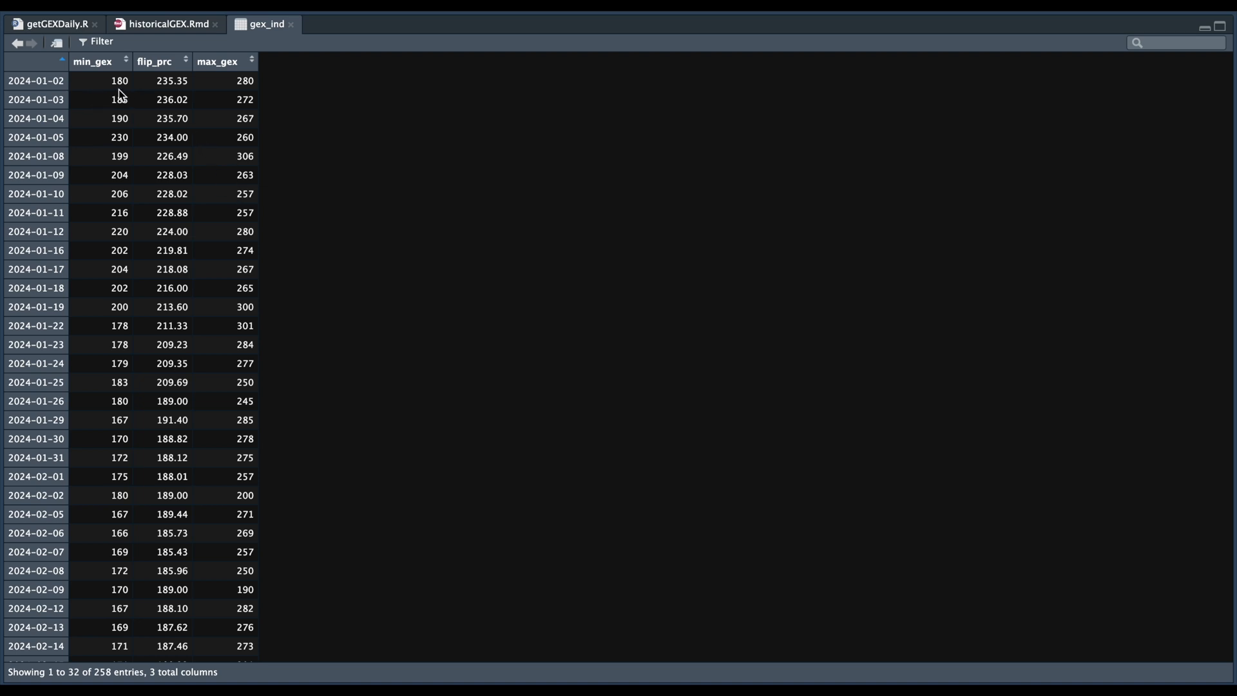
pyautogui.moveTo(144, 110)
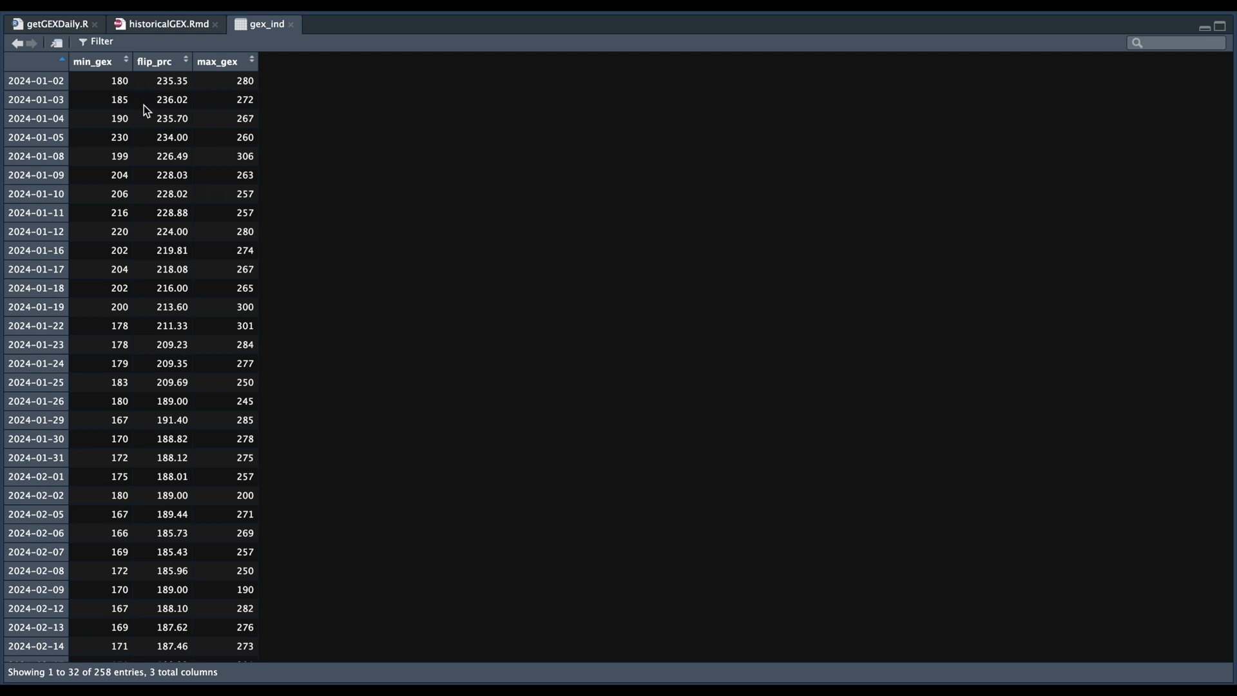
# Switch back to the historicalGEX.Rmd tab showing the merge and plotting chunks.
pyautogui.click(166, 24)
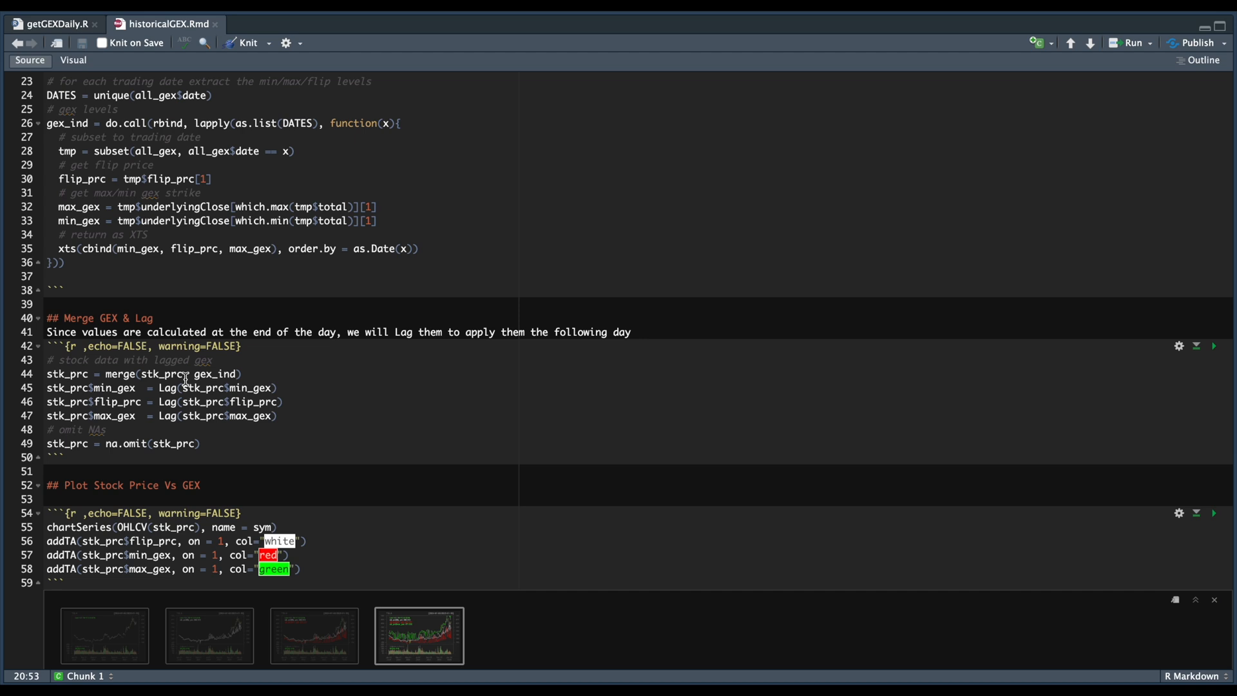
pyautogui.moveTo(272, 379)
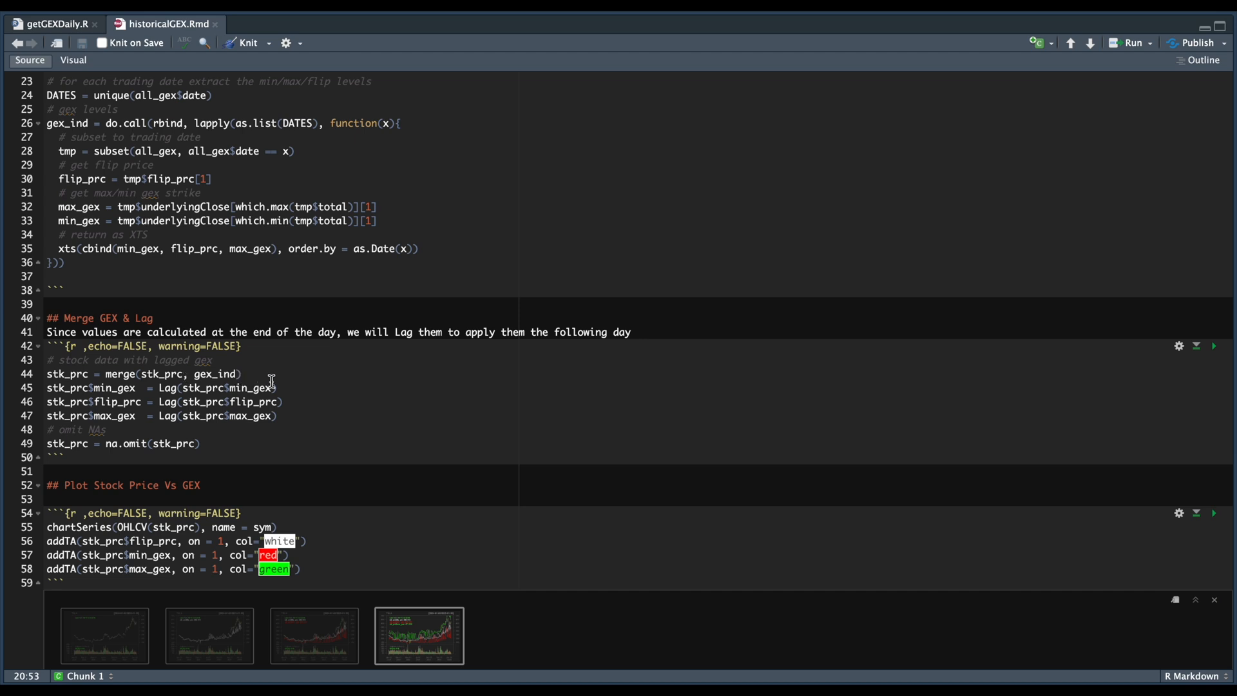
pyautogui.moveTo(222, 443)
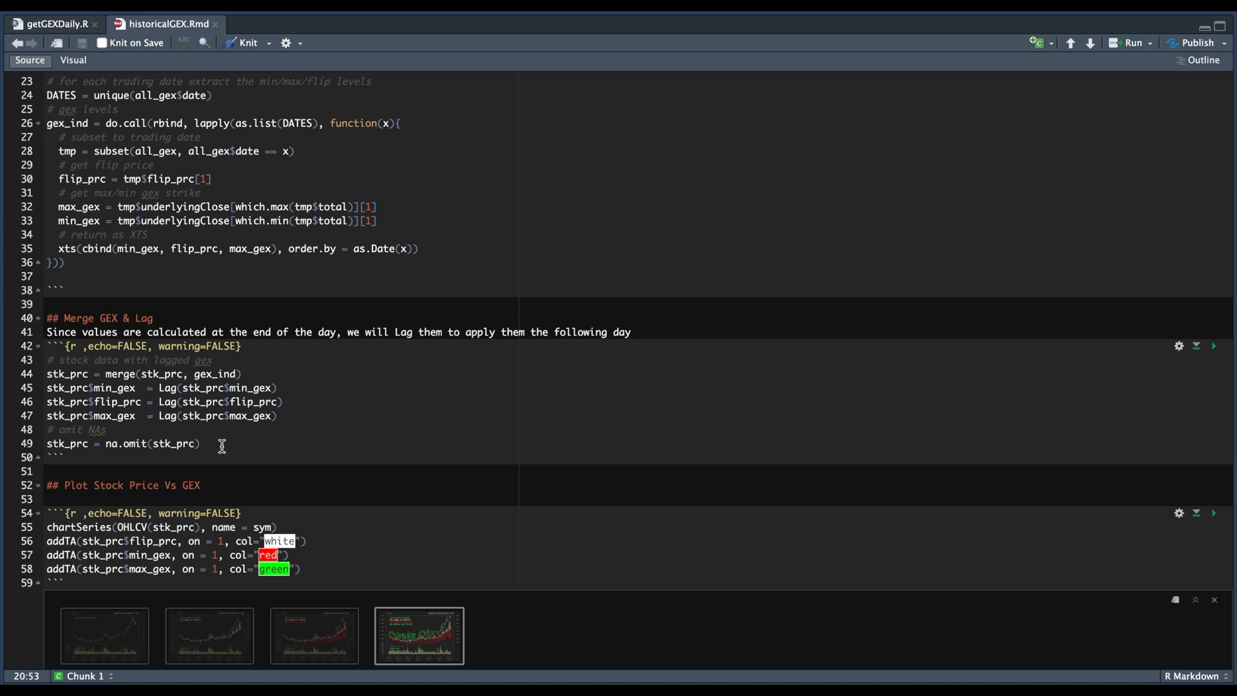
# Enlarge the TSLA chart with flip, min and max GEX lines in a separate window.
pyautogui.click(419, 635)
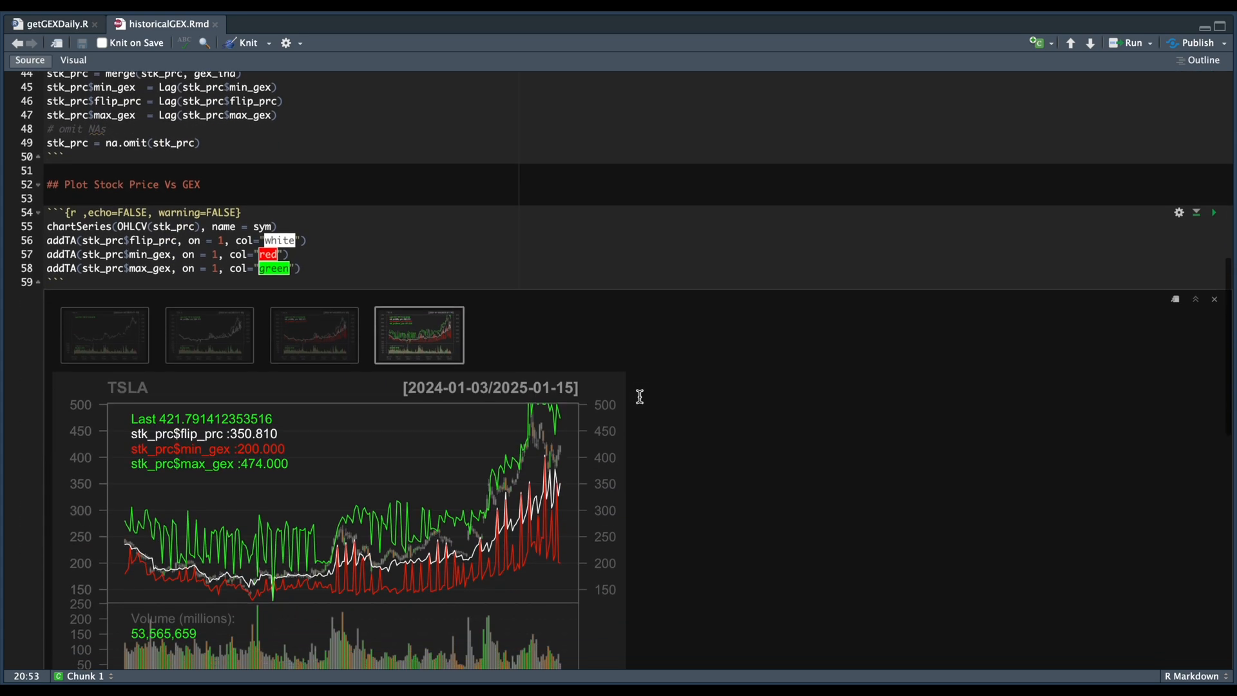
pyautogui.scroll(-3)
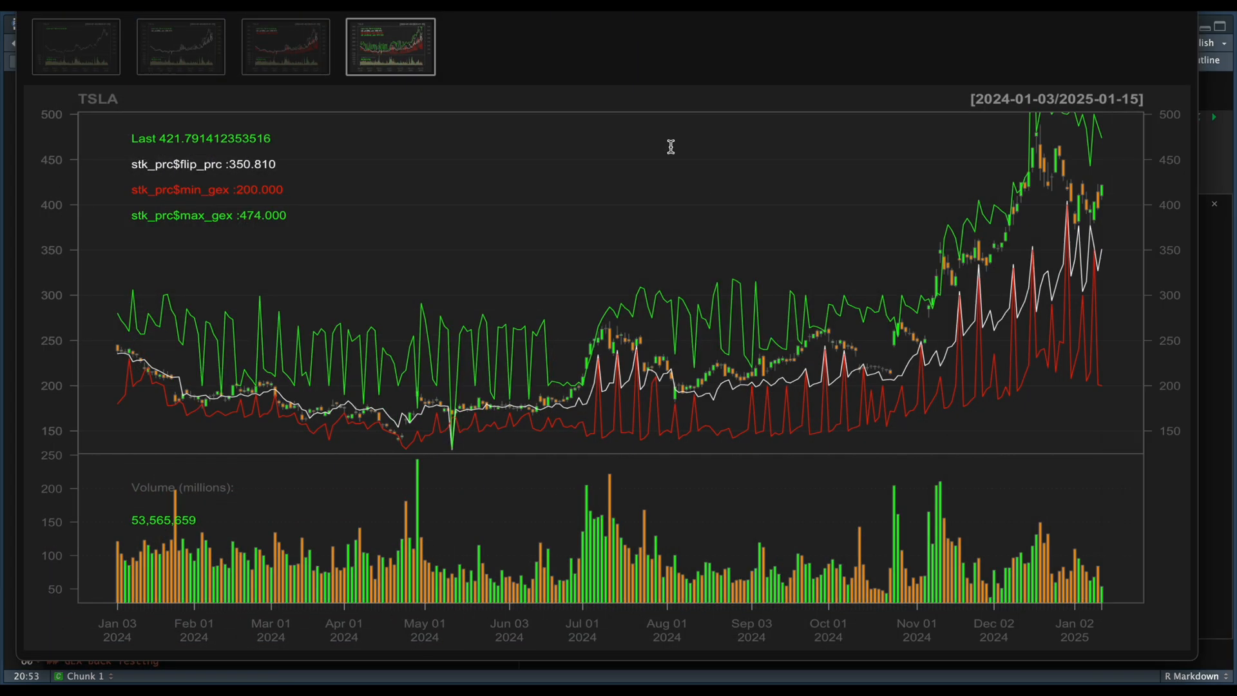
pyautogui.moveTo(820, 351)
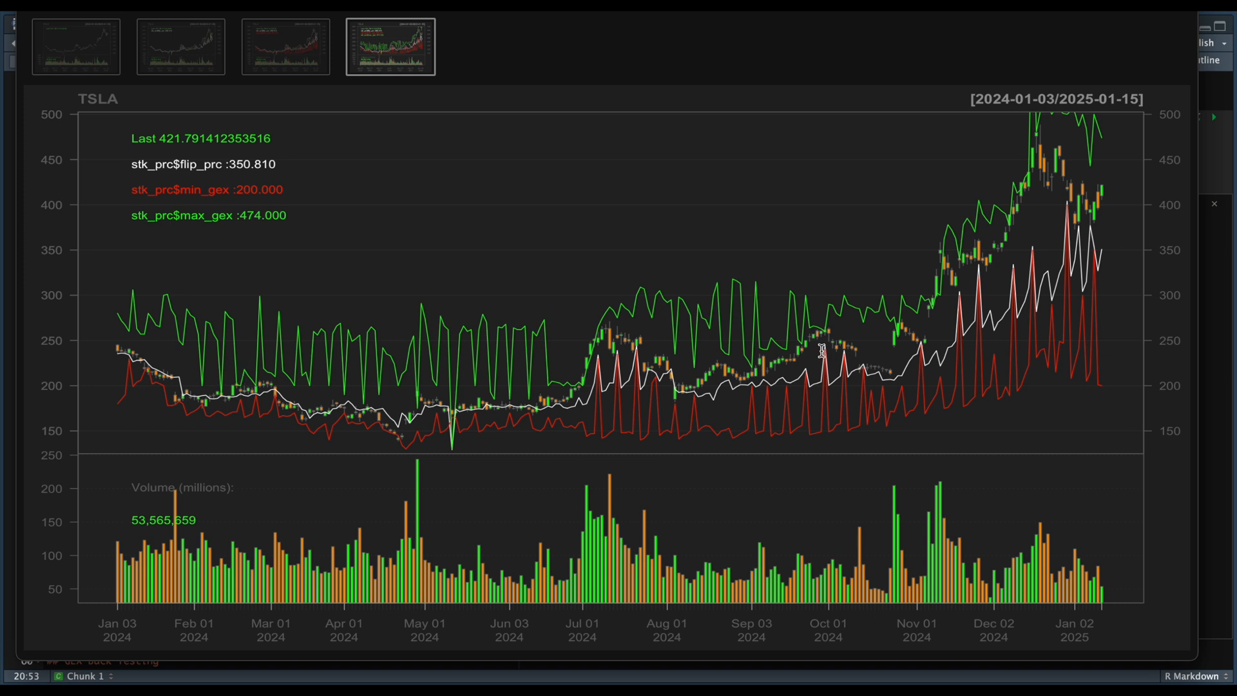
pyautogui.moveTo(1048, 272)
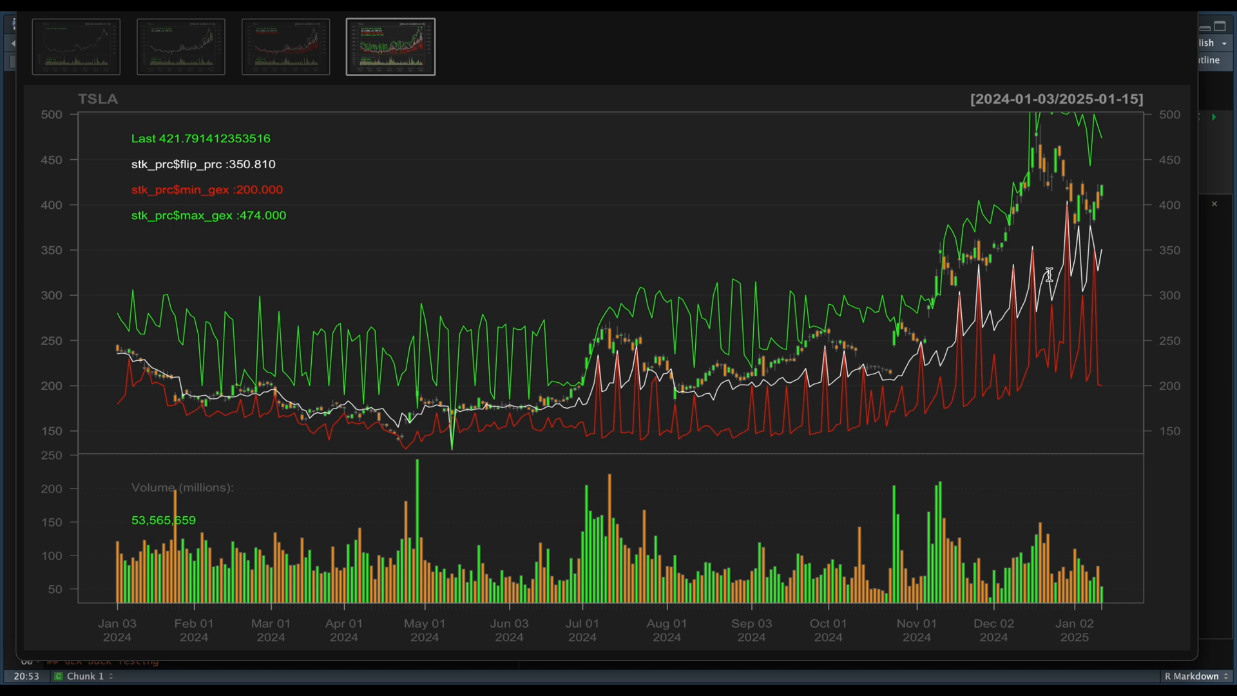
pyautogui.moveTo(1091, 148)
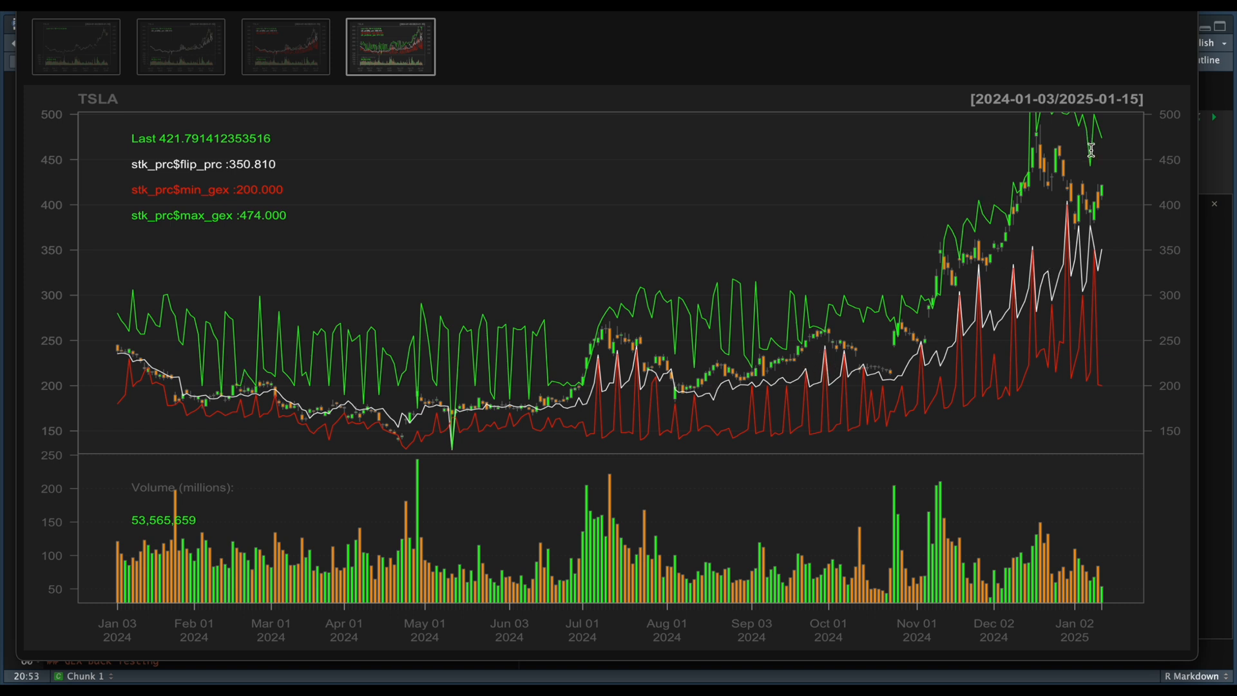
pyautogui.moveTo(972, 379)
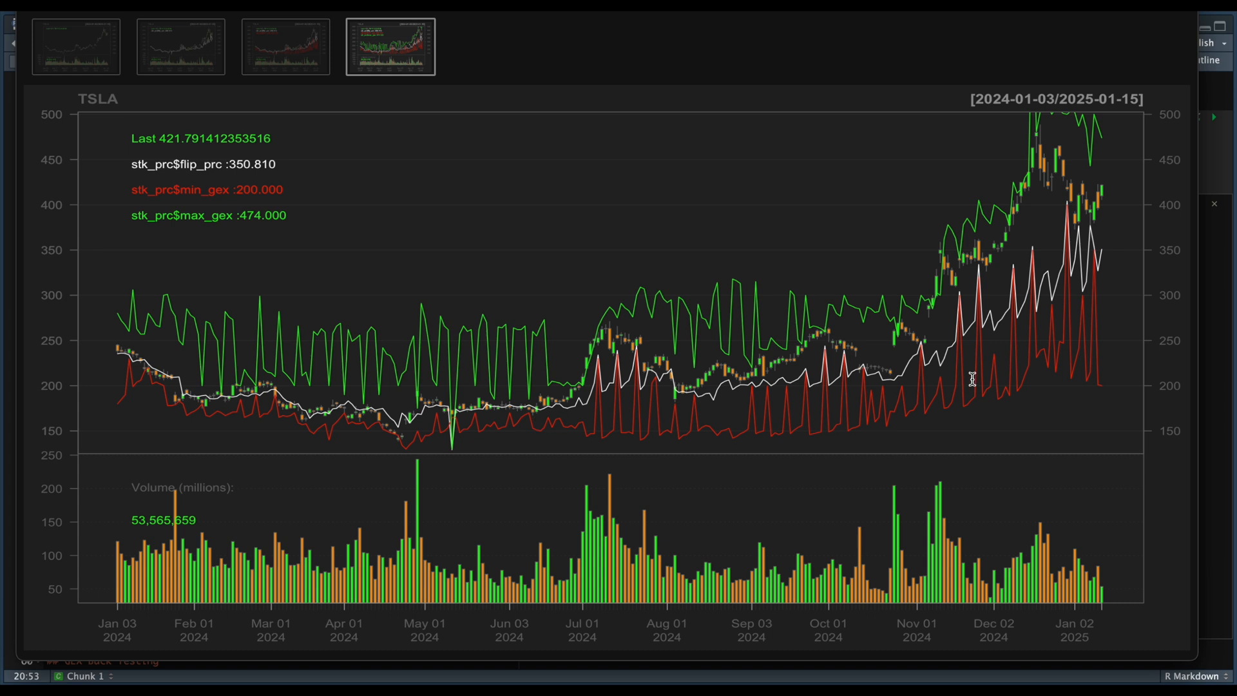
pyautogui.moveTo(910, 349)
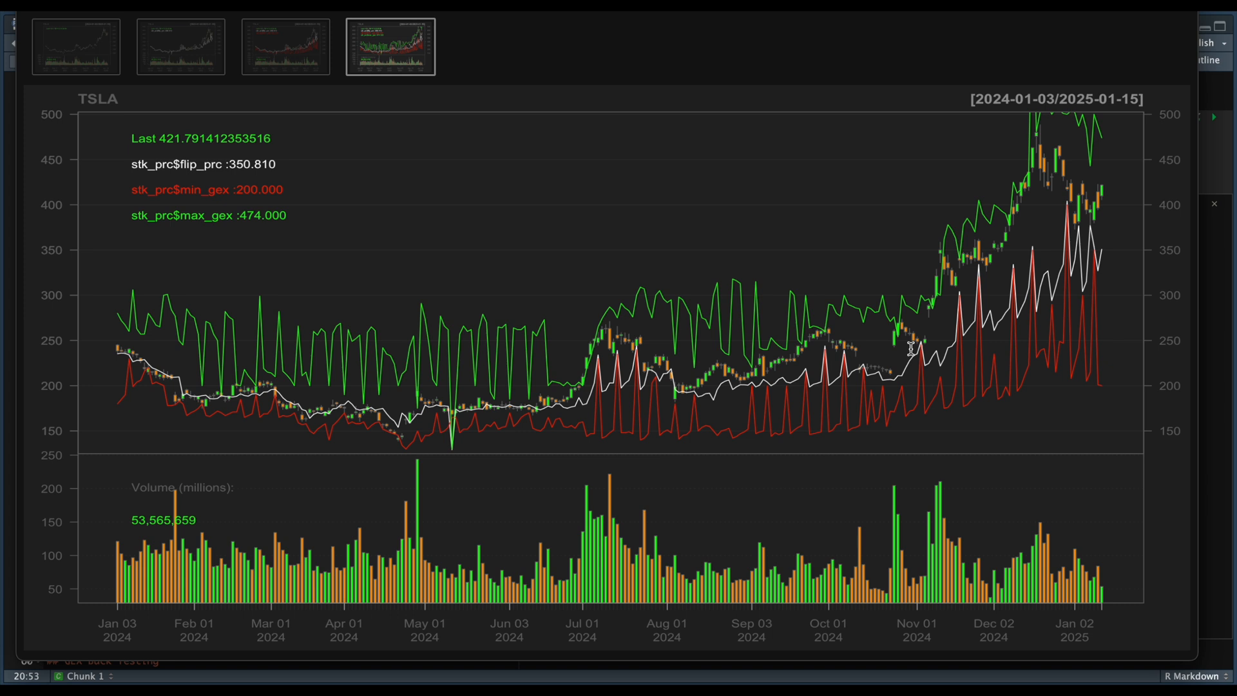
pyautogui.moveTo(619, 352)
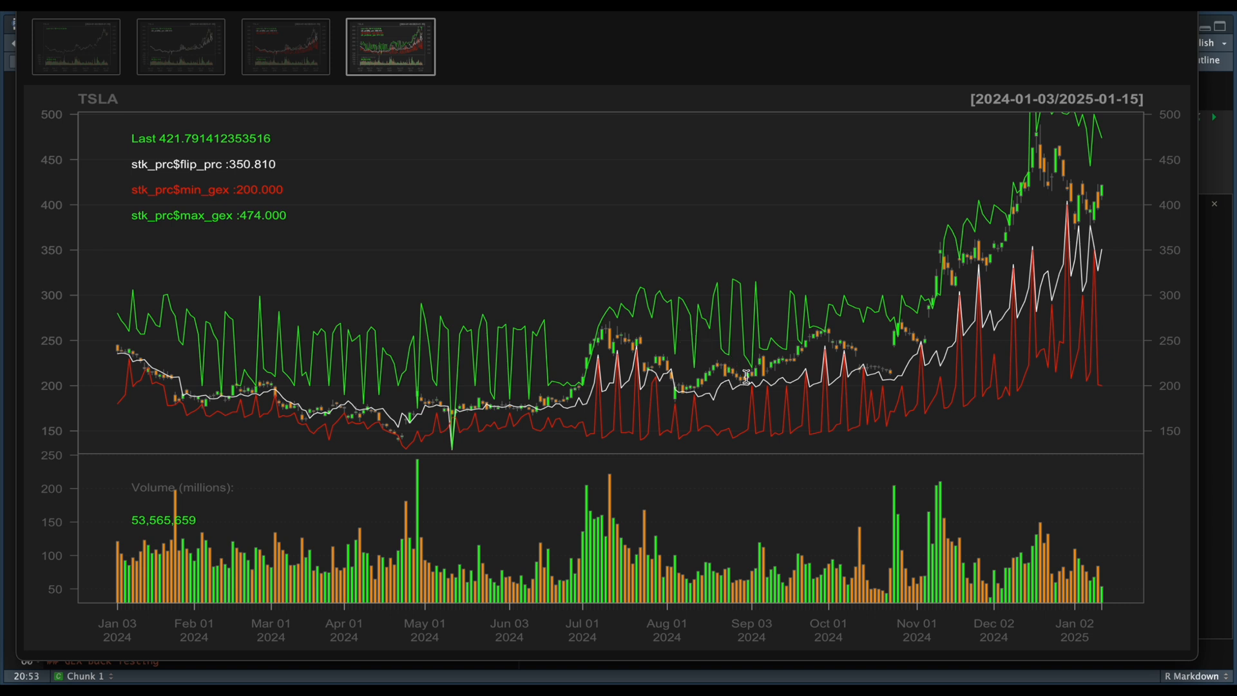
# Select the second plot thumbnail to show the flip-price-only TSLA chart.
pyautogui.click(180, 45)
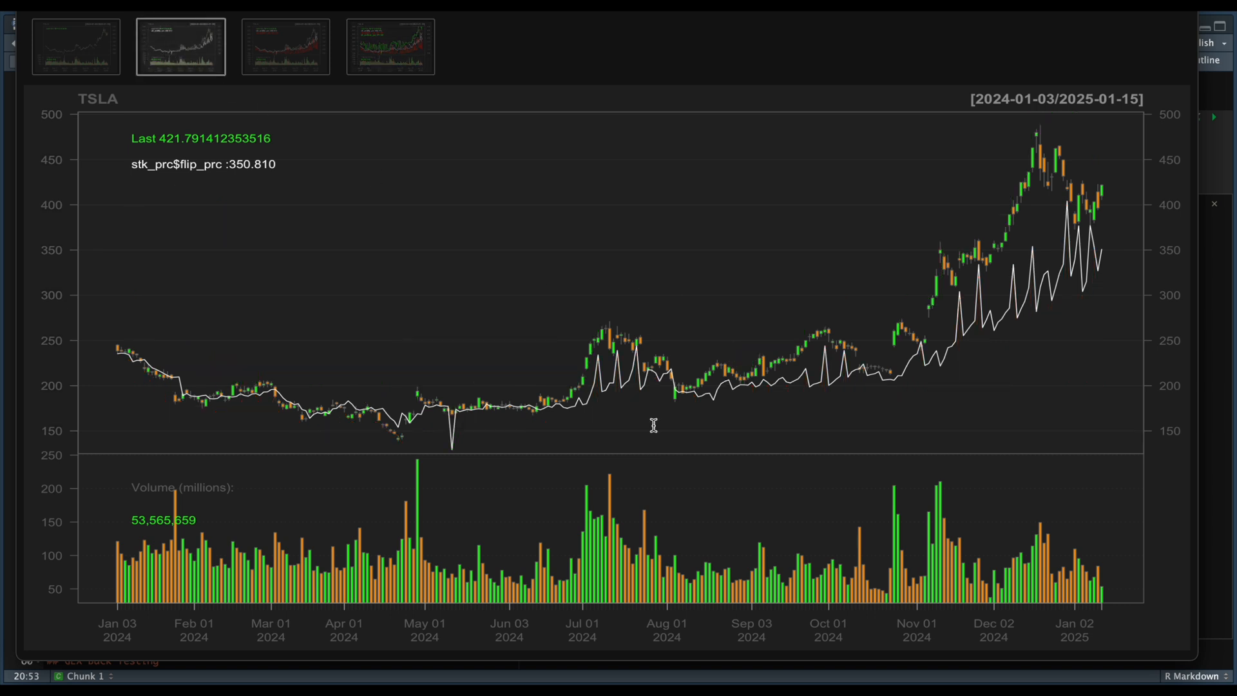
pyautogui.moveTo(552, 409)
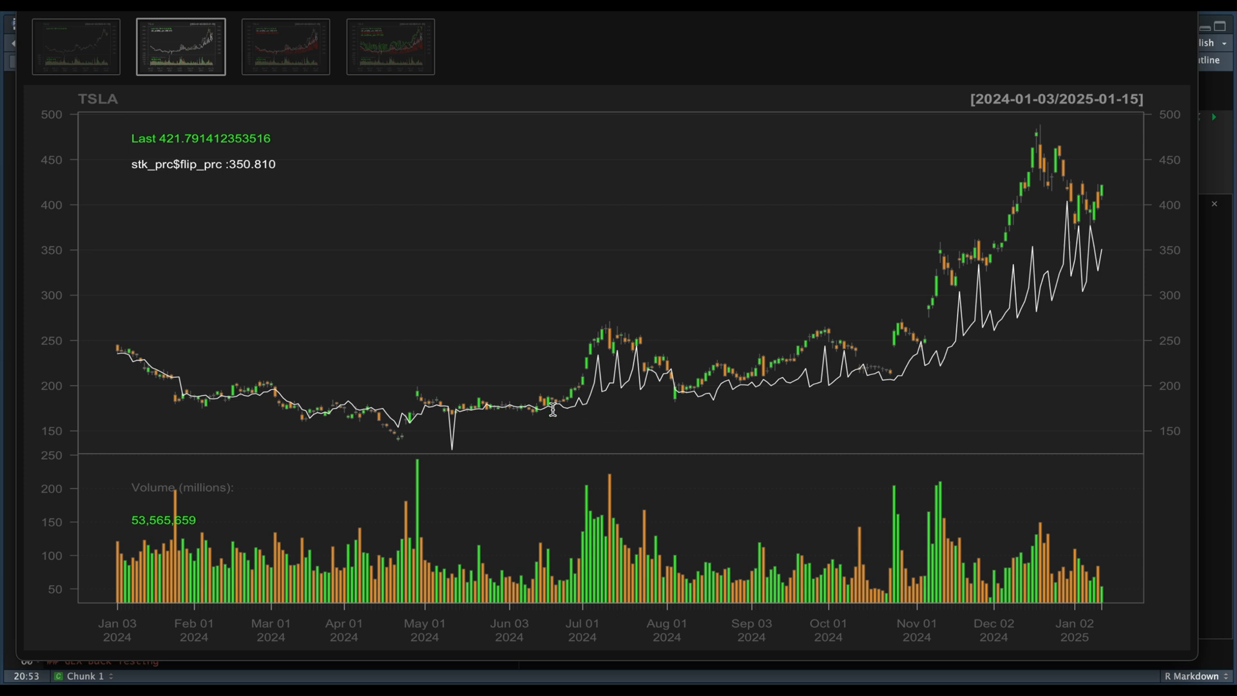
pyautogui.moveTo(588, 381)
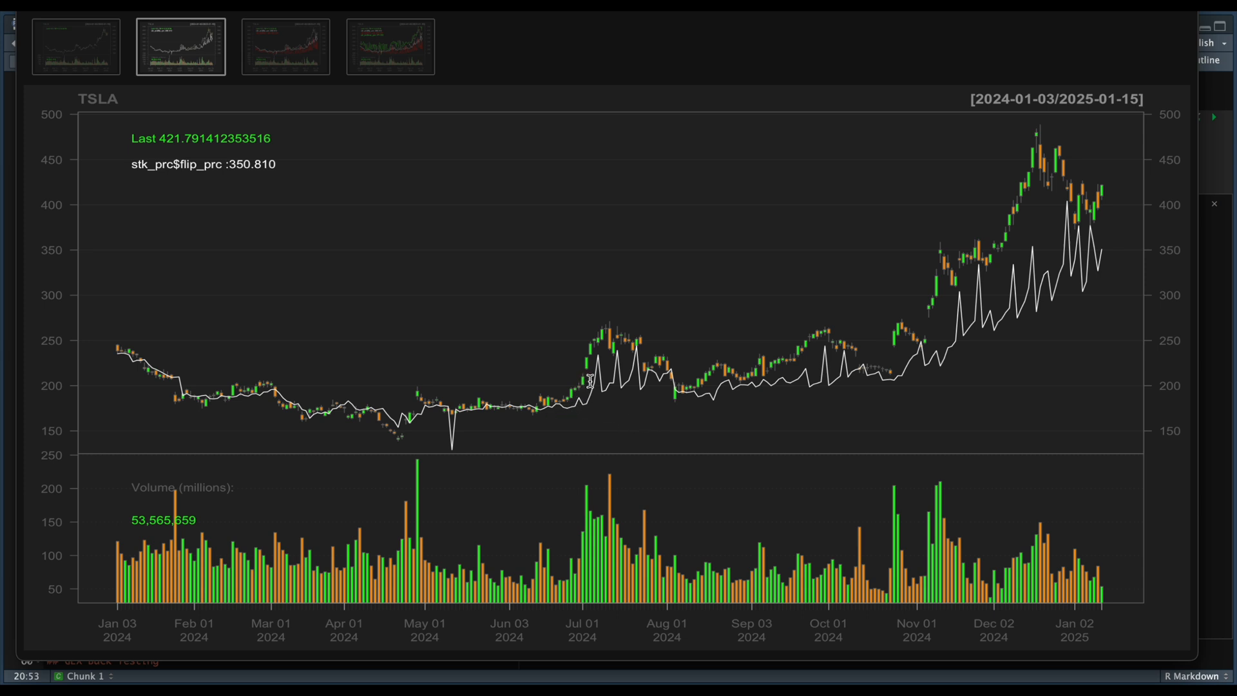
pyautogui.moveTo(627, 334)
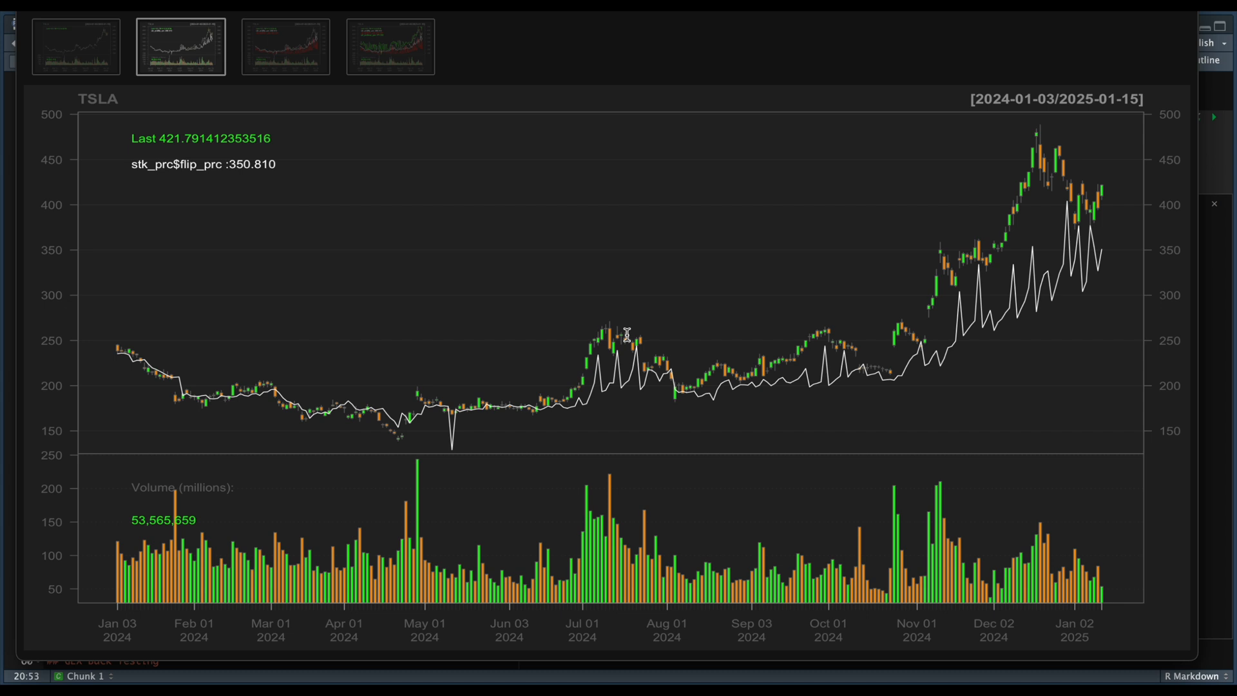
pyautogui.moveTo(126, 400)
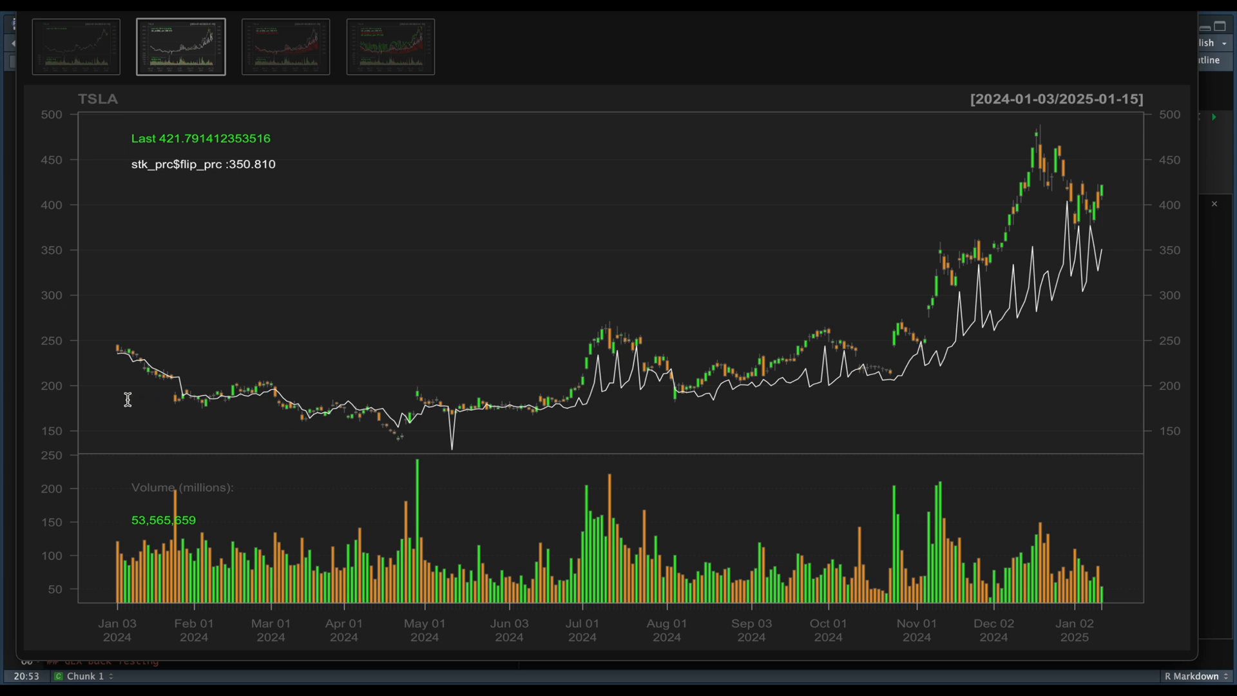
pyautogui.moveTo(145, 369)
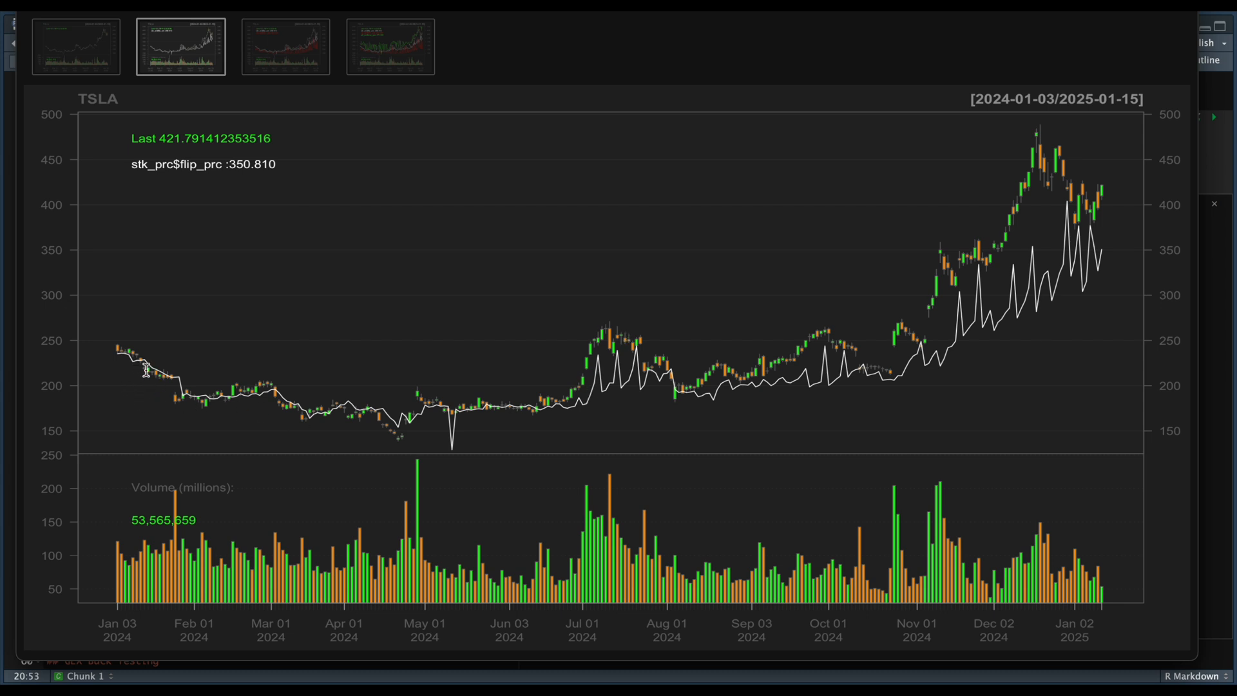
pyautogui.moveTo(310, 424)
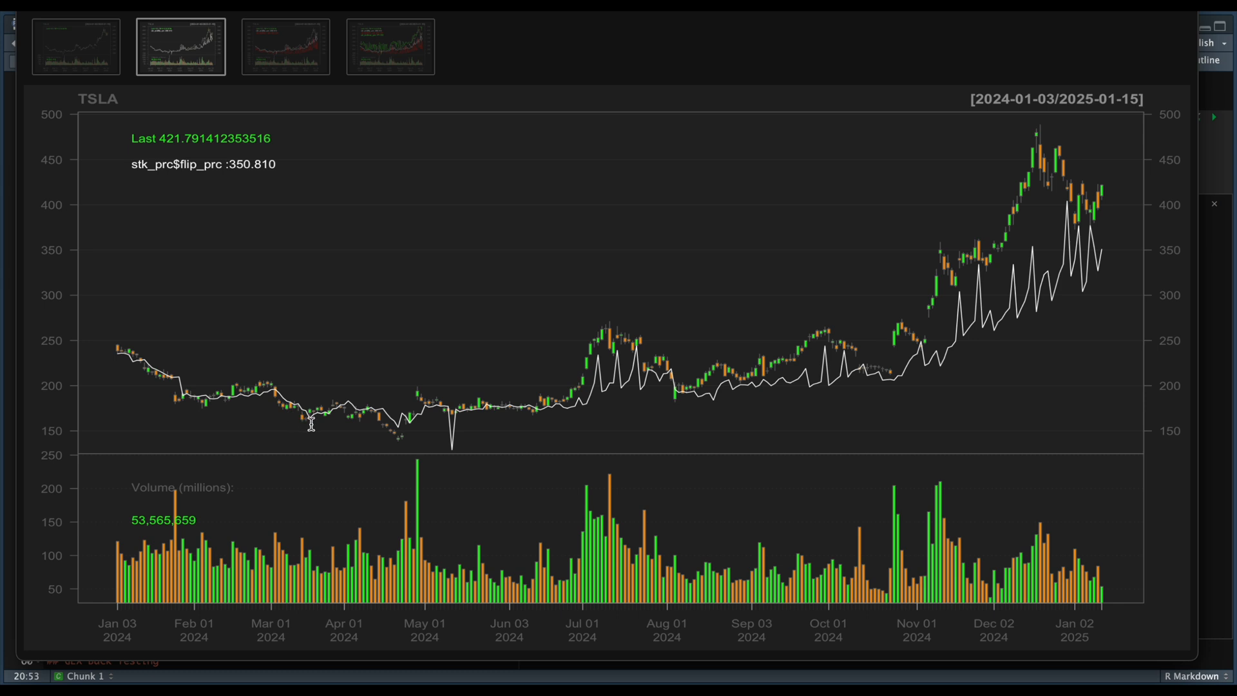
pyautogui.moveTo(417, 433)
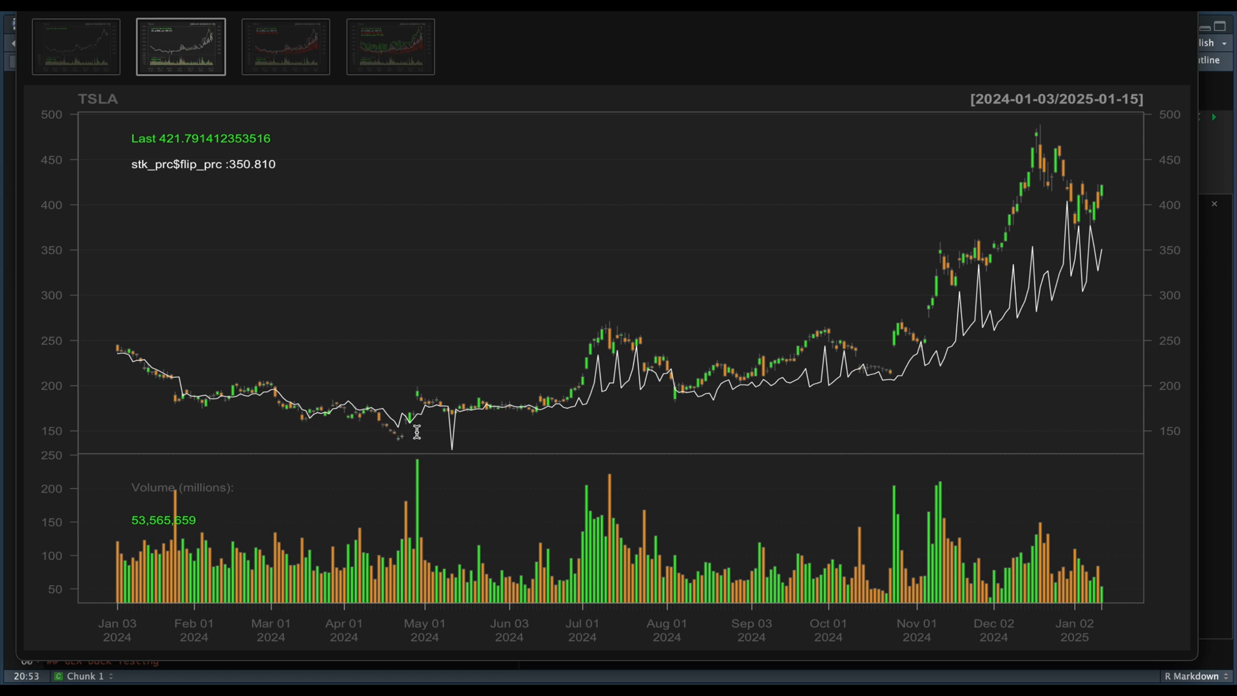
pyautogui.moveTo(450, 362)
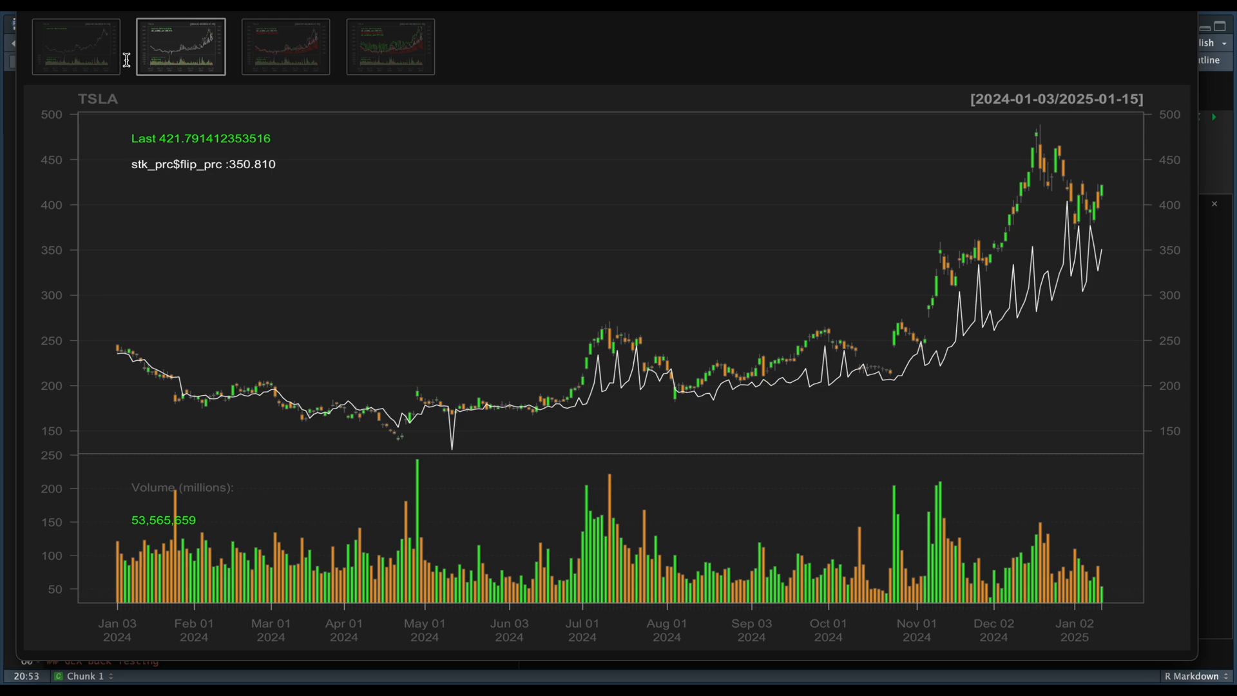
# Close the zoom window and scroll to the GEX Back Testing and returns chart chunks.
pyautogui.click(421, 205)
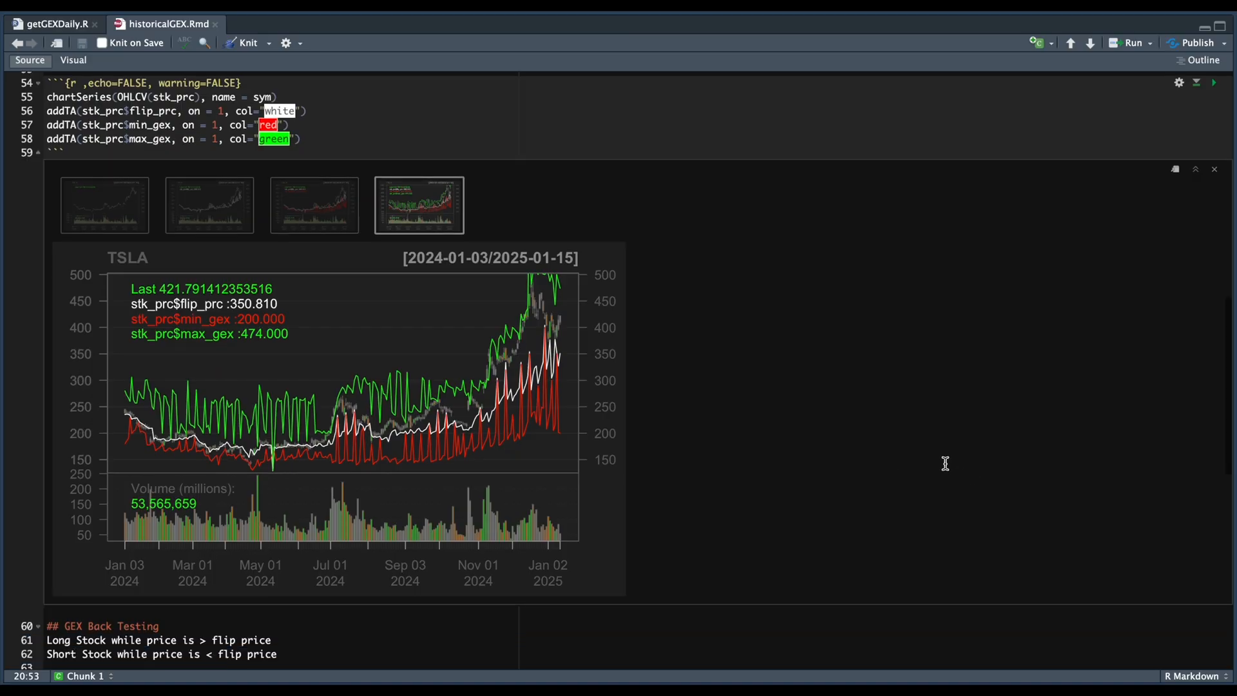
pyautogui.scroll(-3)
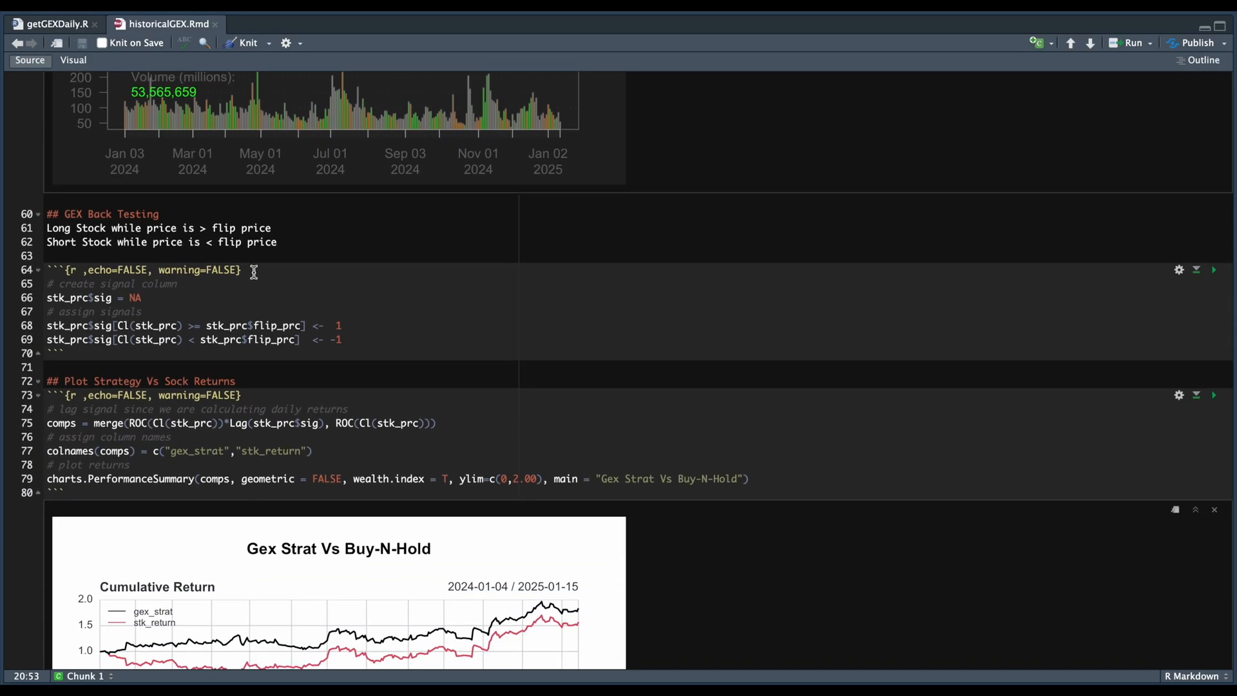
pyautogui.moveTo(176, 242)
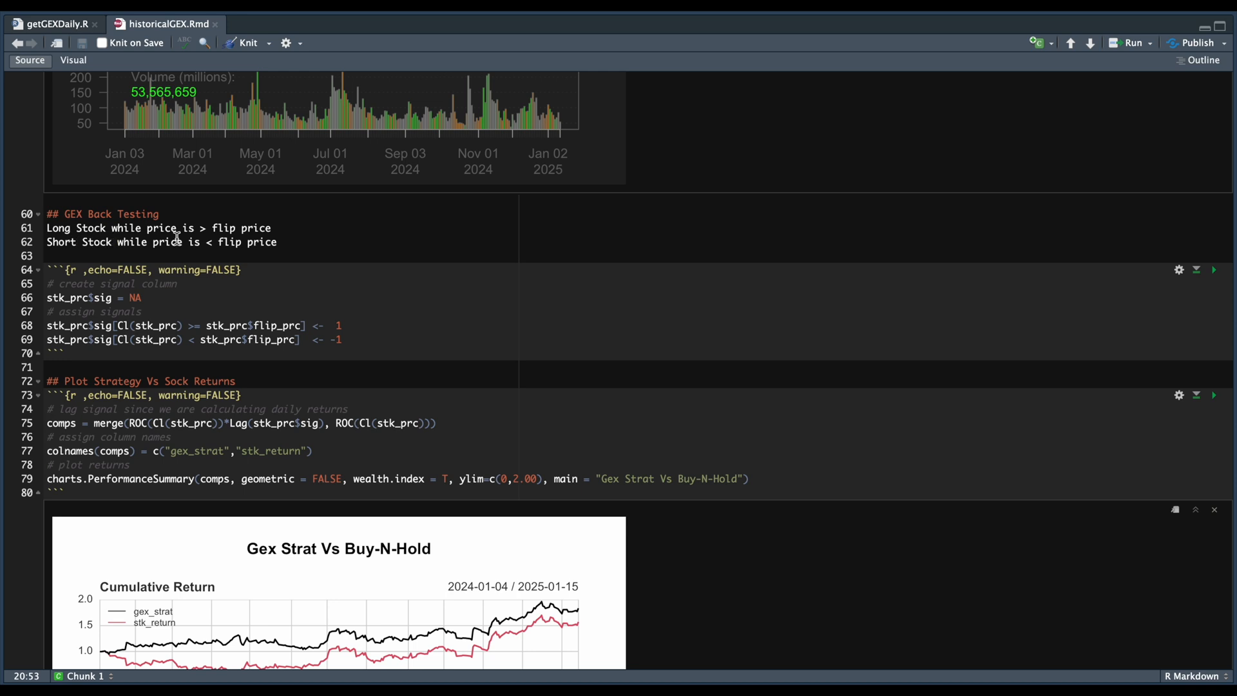
pyautogui.moveTo(288, 238)
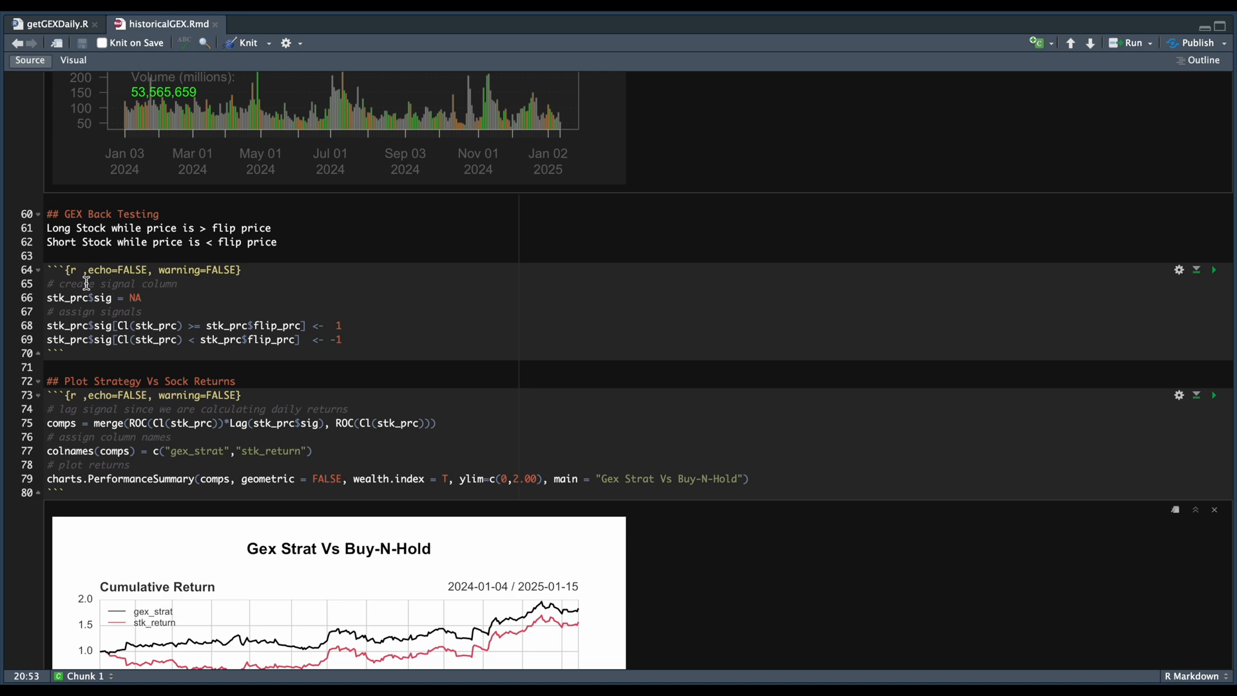
pyautogui.moveTo(83, 311)
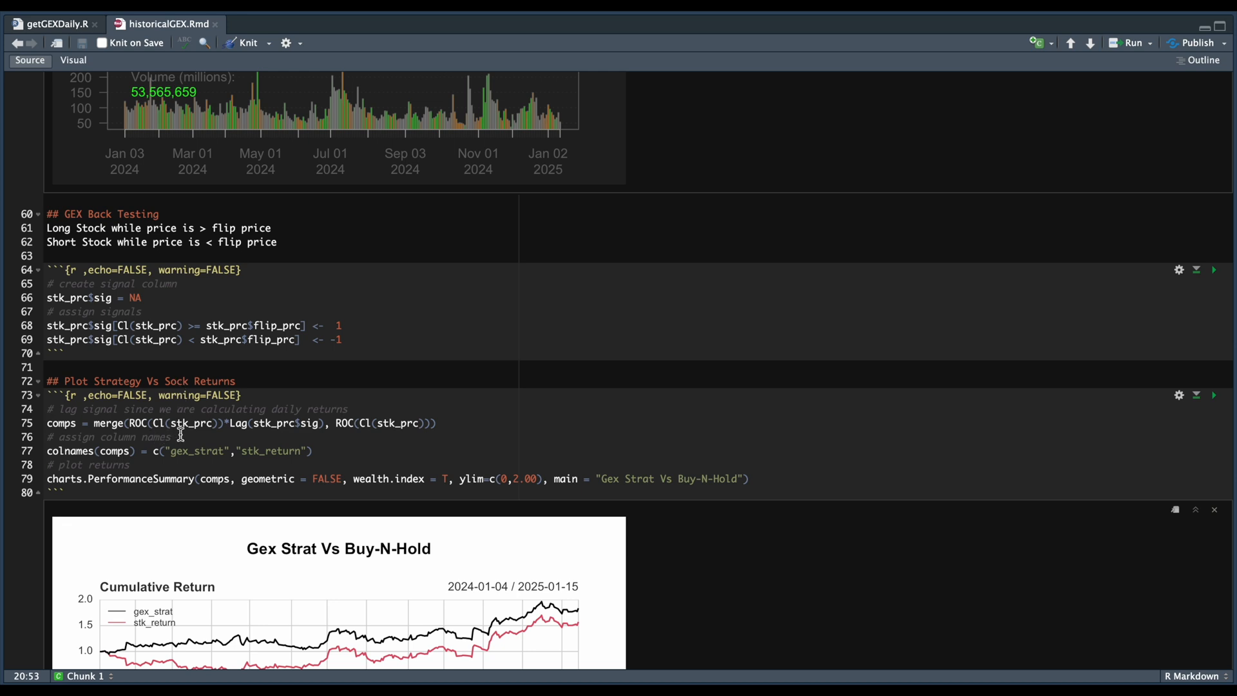
pyautogui.moveTo(247, 440)
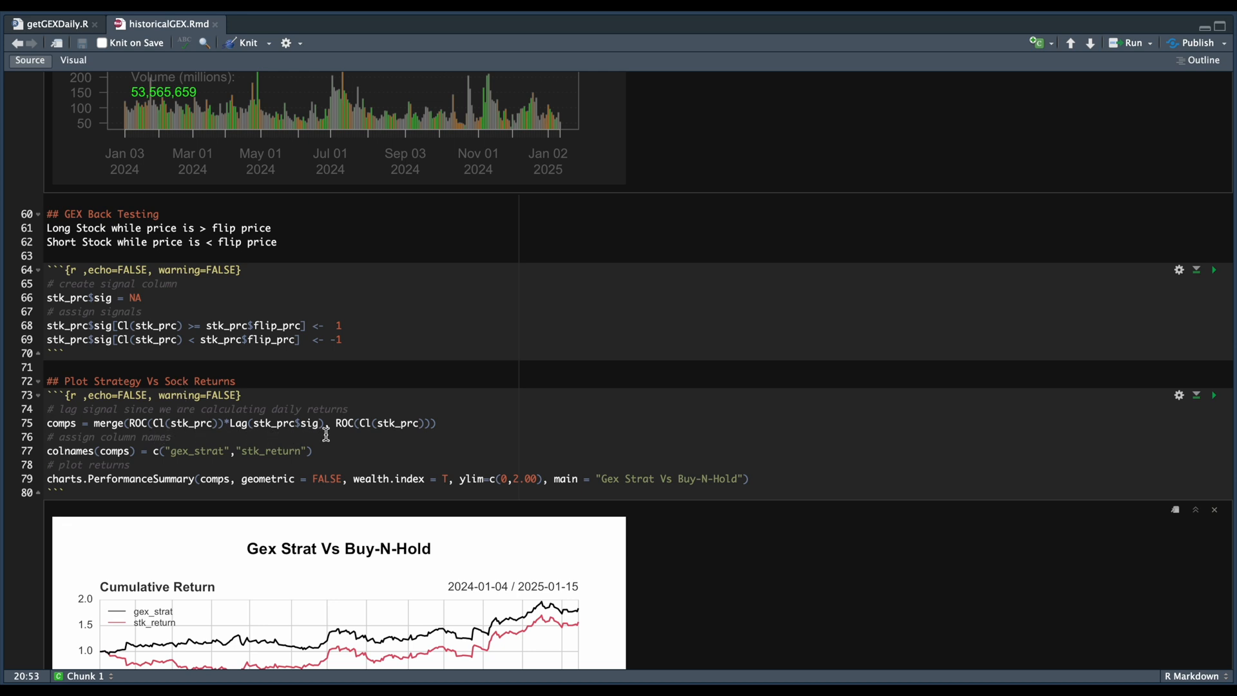
pyautogui.moveTo(436, 434)
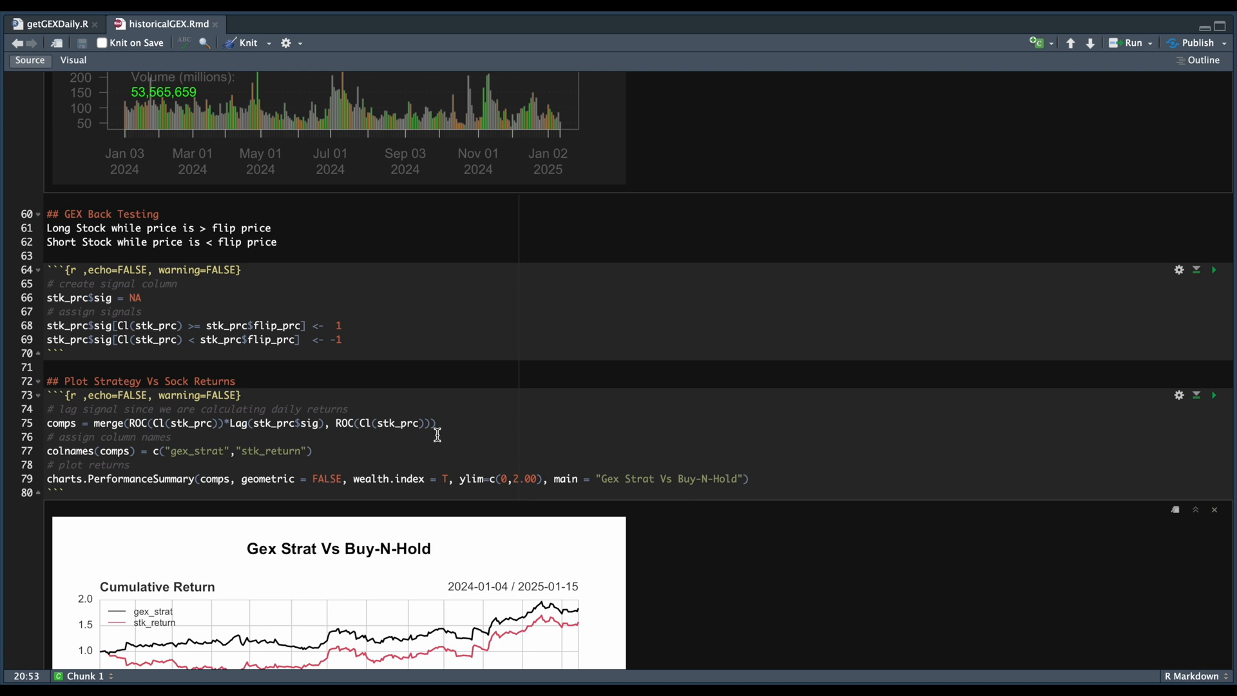
pyautogui.scroll(-3)
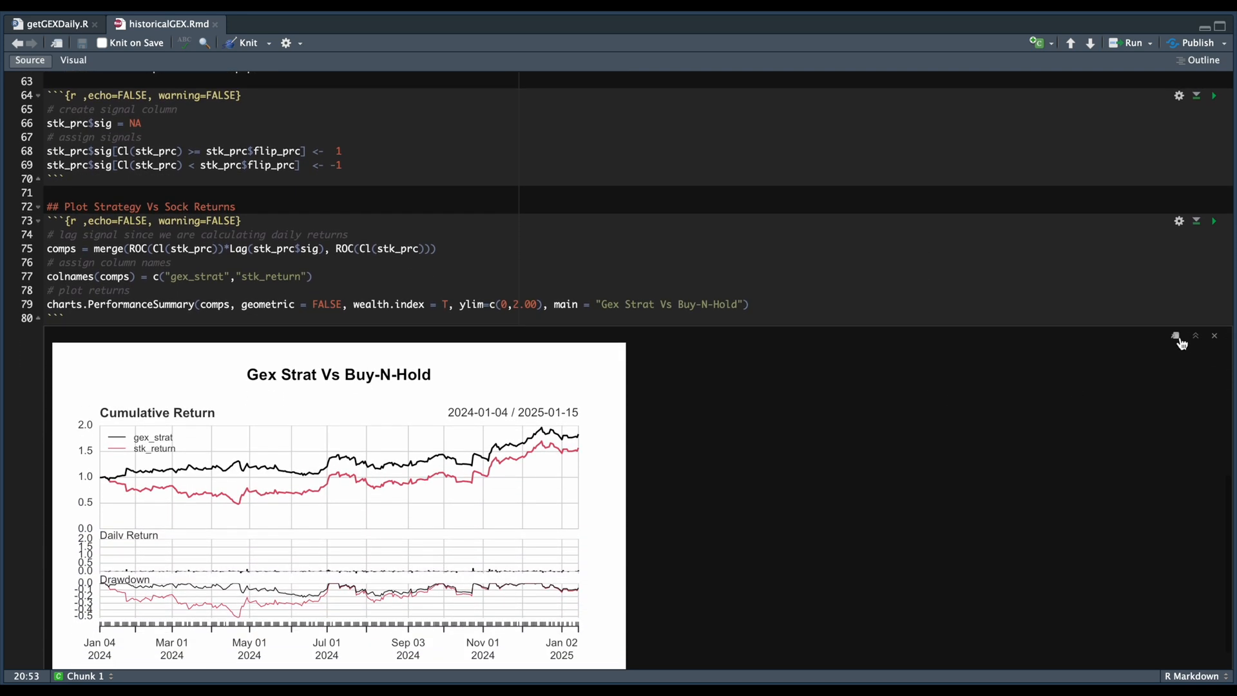
# Enlarge the Gex Strat Vs Buy-N-Hold performance summary chart in a separate window.
pyautogui.click(1177, 335)
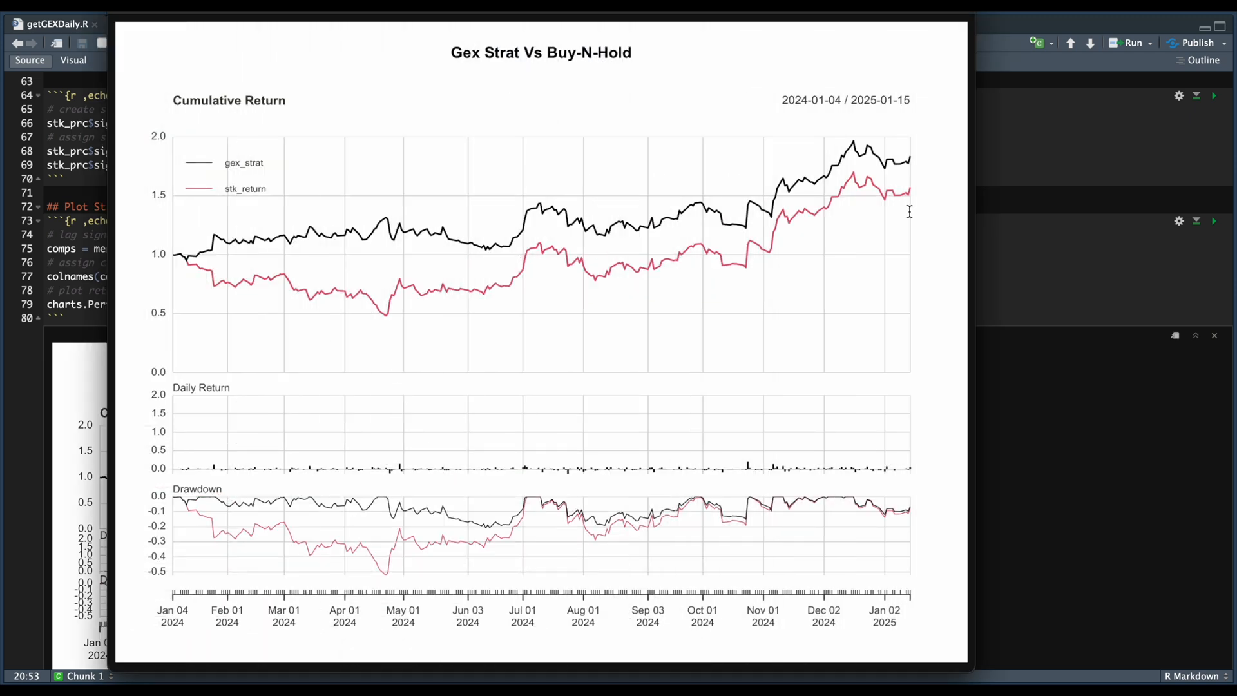
pyautogui.moveTo(398, 264)
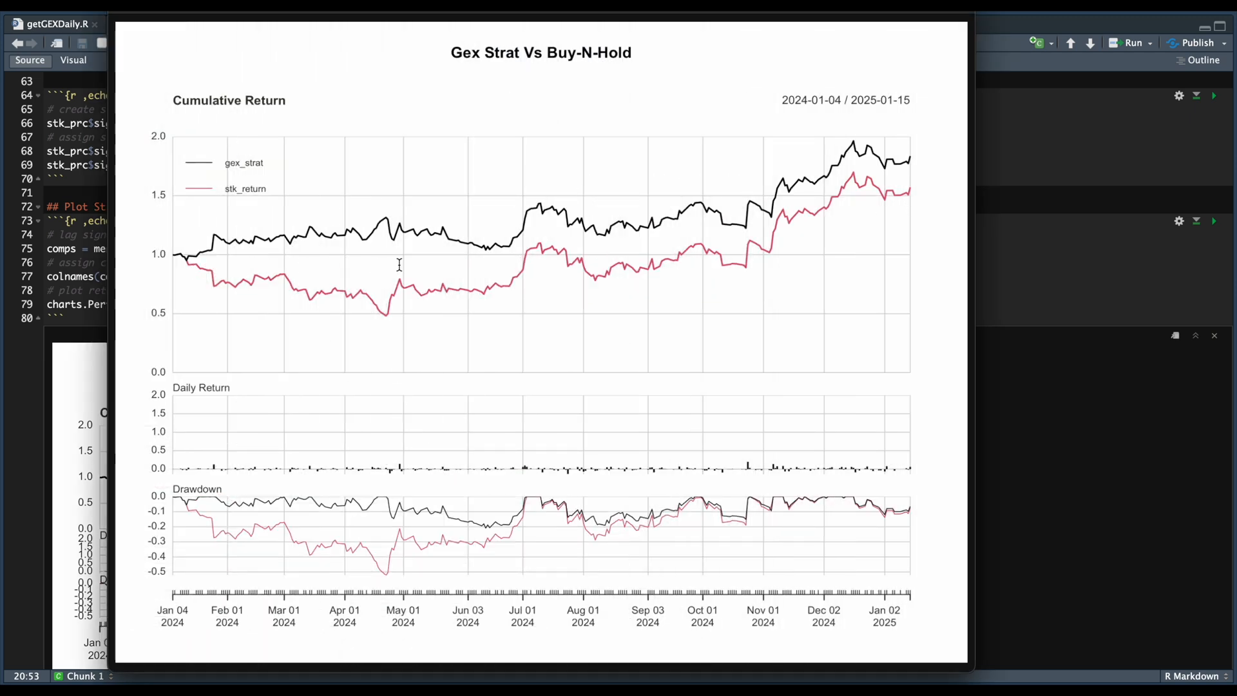
pyautogui.moveTo(497, 255)
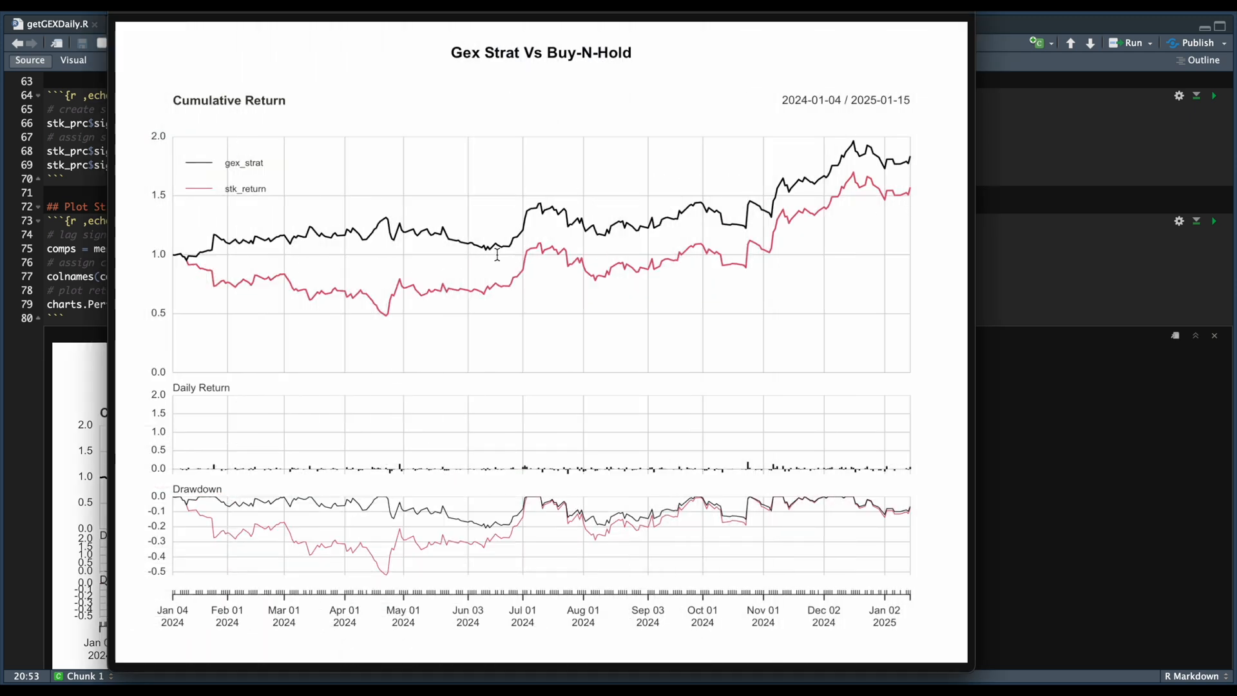
pyautogui.moveTo(433, 291)
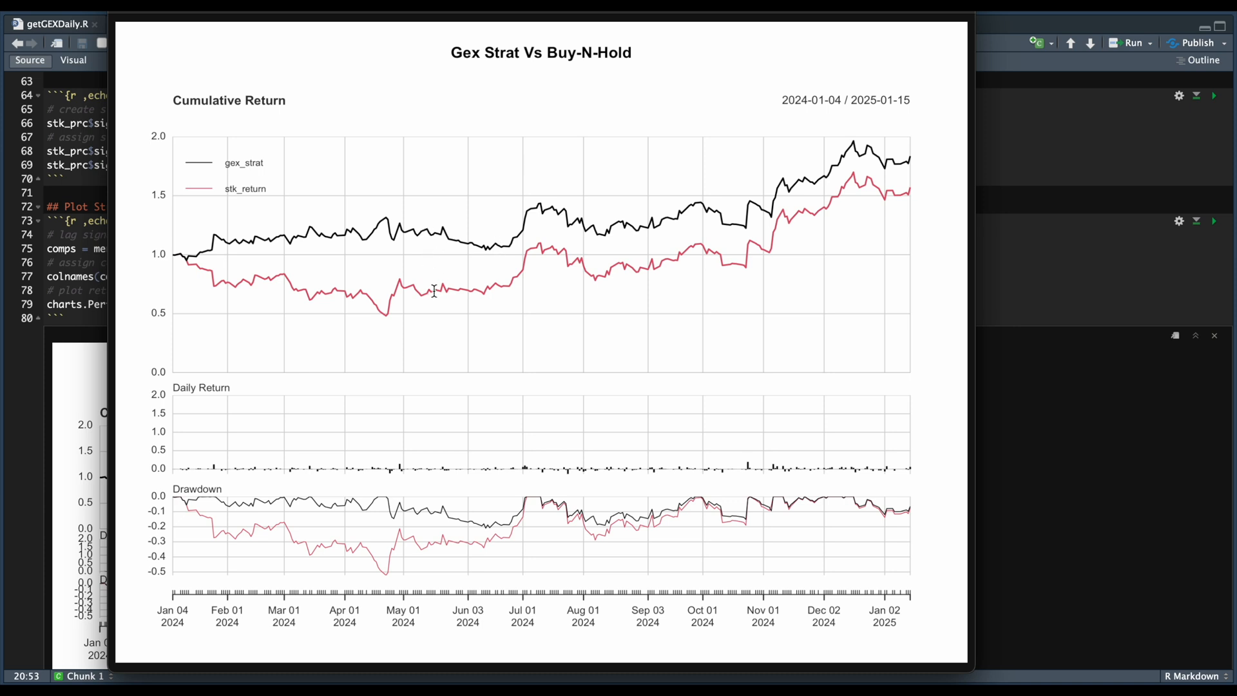
pyautogui.moveTo(499, 248)
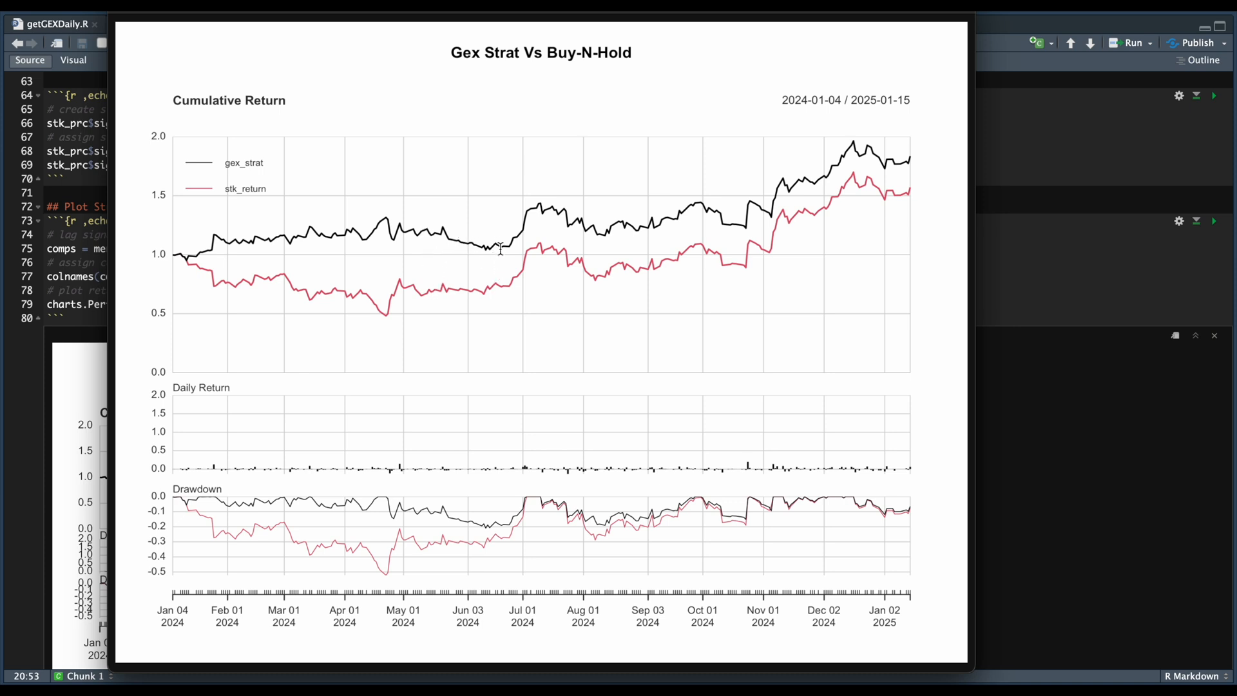
pyautogui.moveTo(857, 219)
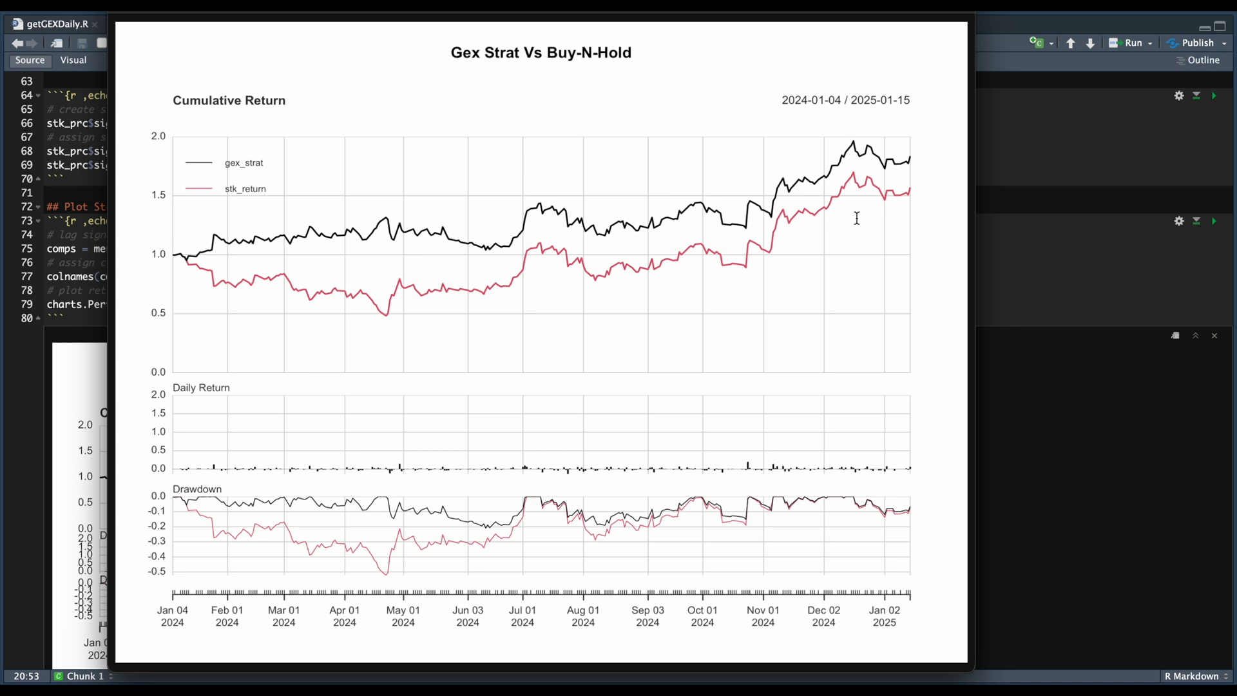